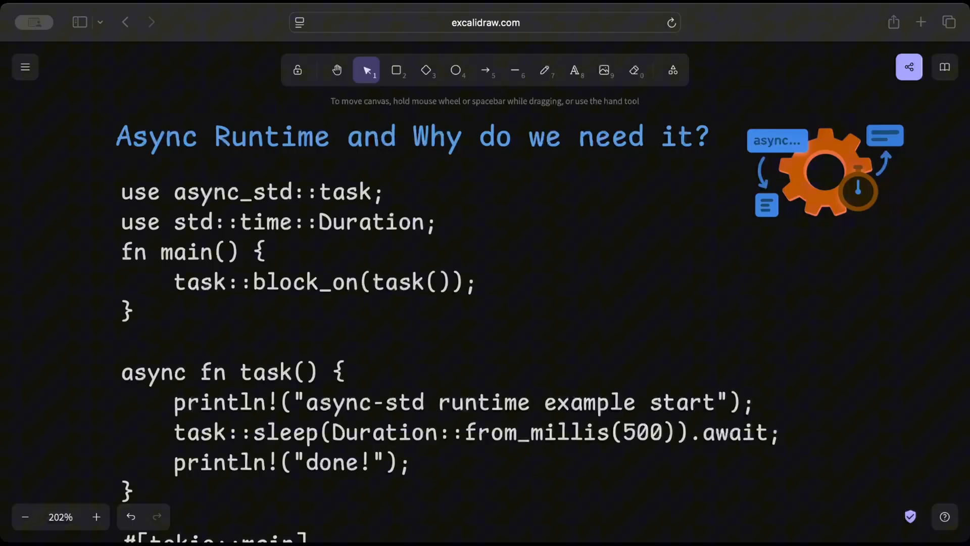
Step: Activate the freehand Draw (pencil) tool to annotate the async-std code slide
left_click(544, 70)
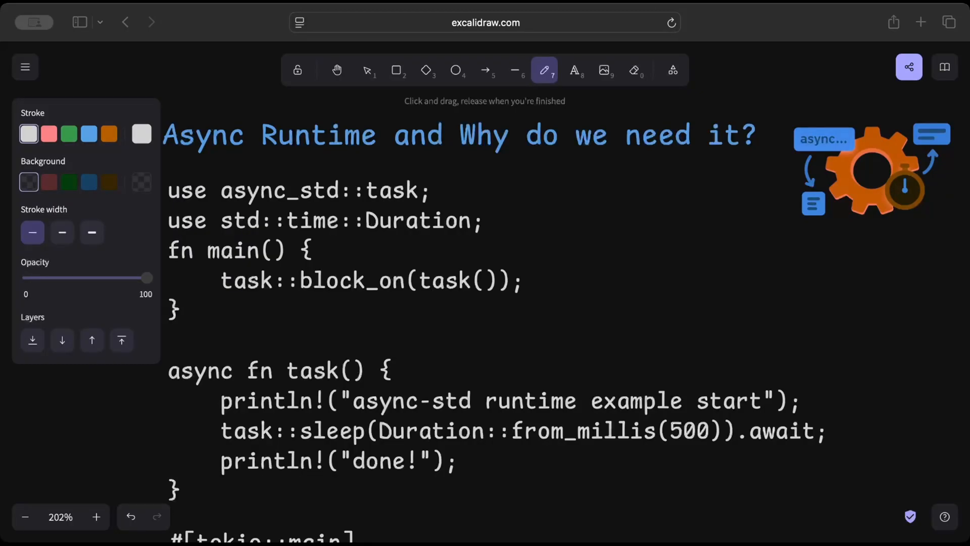
Step: Set the stroke colour to red and mark up the async-std code with a bracket and arrows toward a 'Future' label
left_click(368, 71)
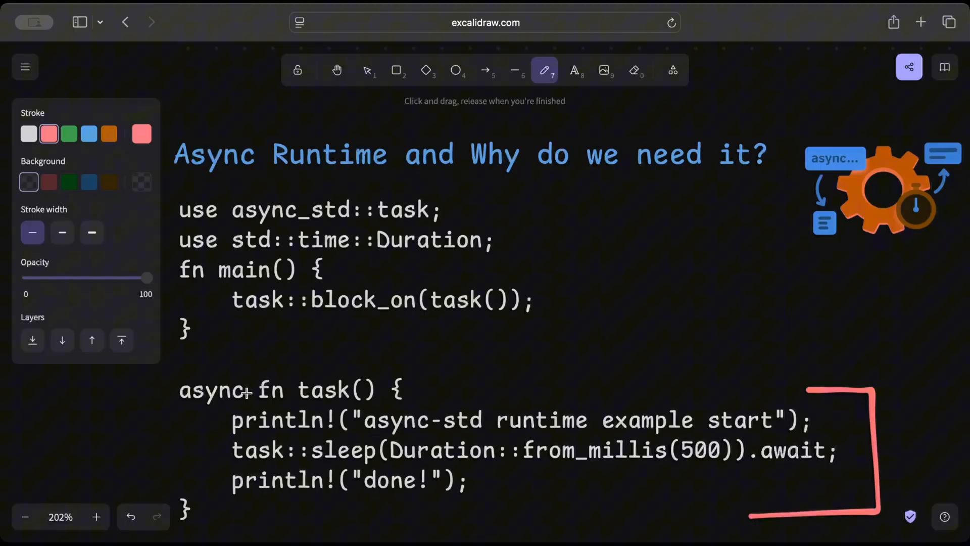
mouse_move(446, 279)
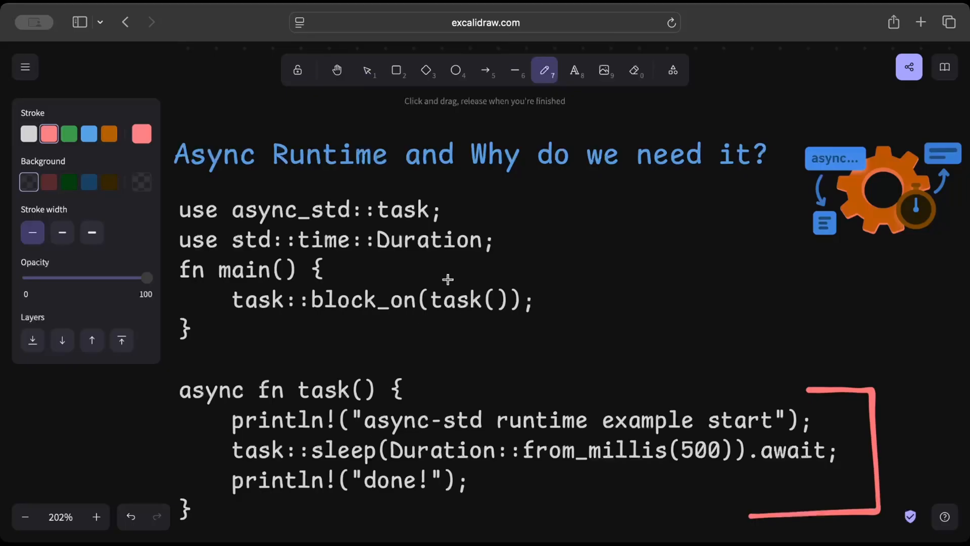
mouse_move(460, 271)
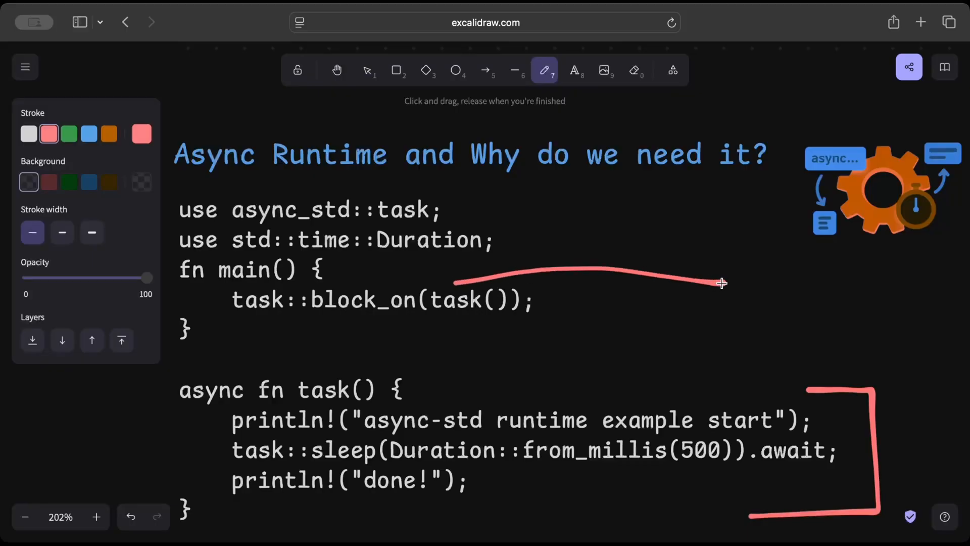
left_click(574, 70)
type("Future")
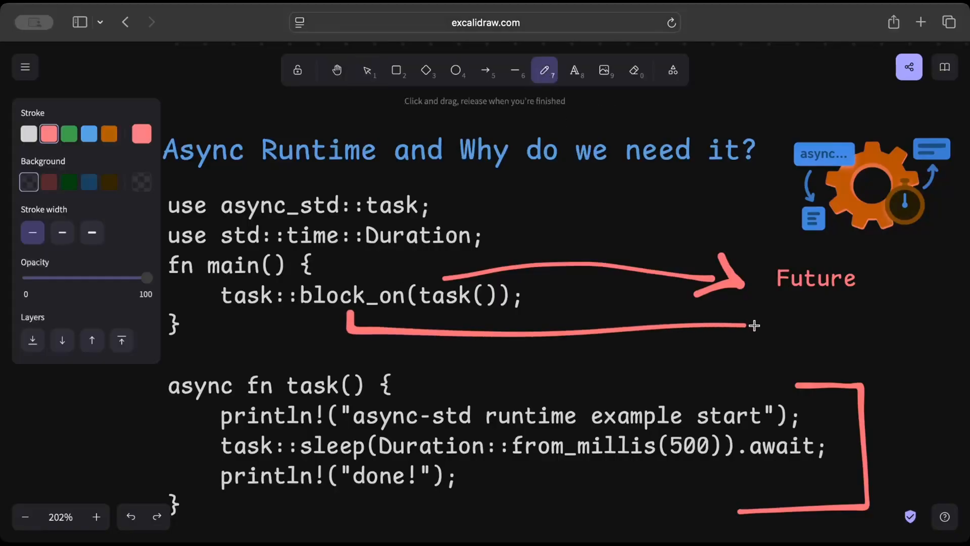
Step: Add the red note 'Runs future to completion / executor' below the Future label, then resume freehand drawing
left_click(574, 70)
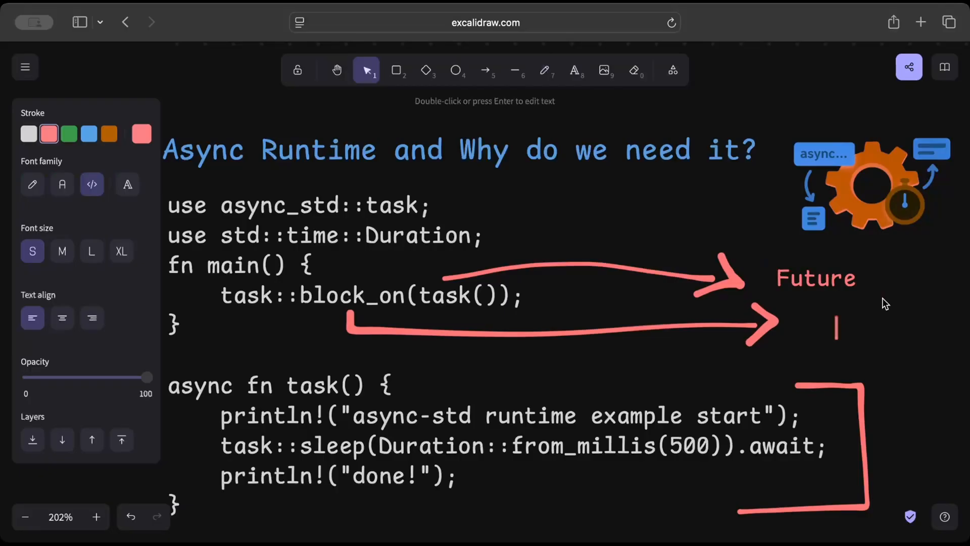
type("ns futures")
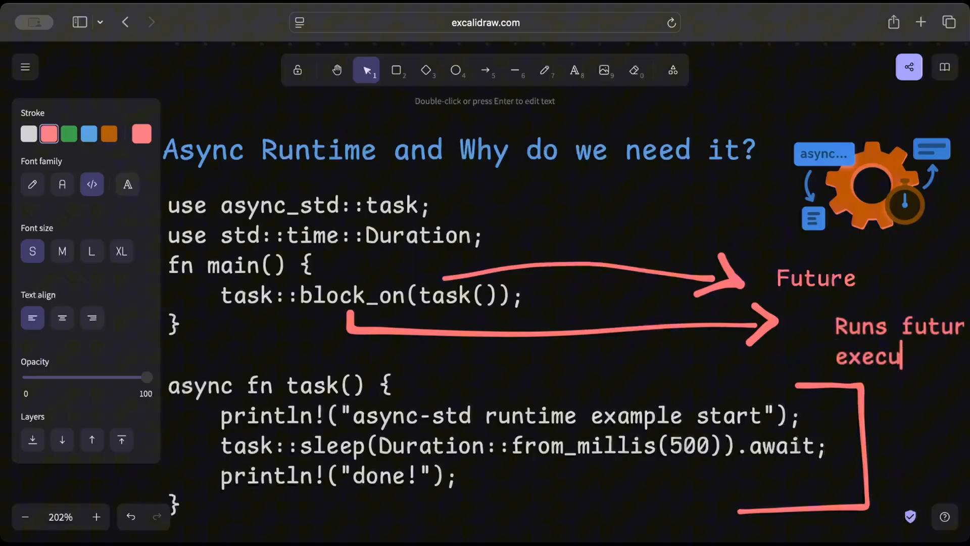
type("tor")
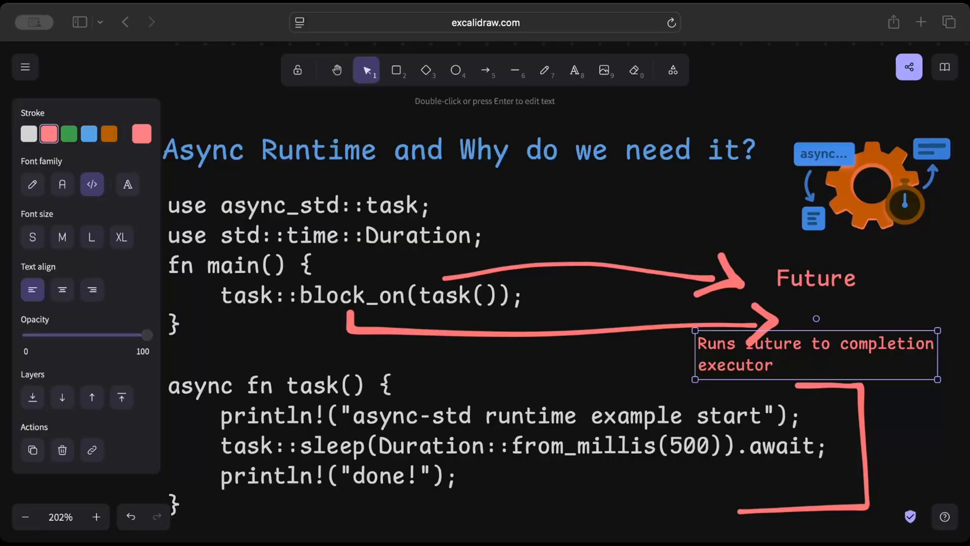
left_click(544, 70)
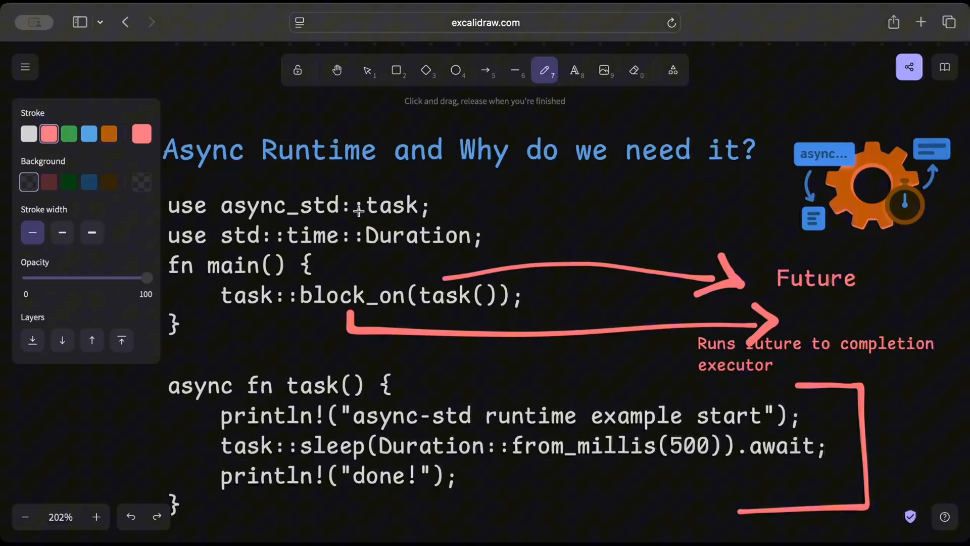
mouse_move(378, 212)
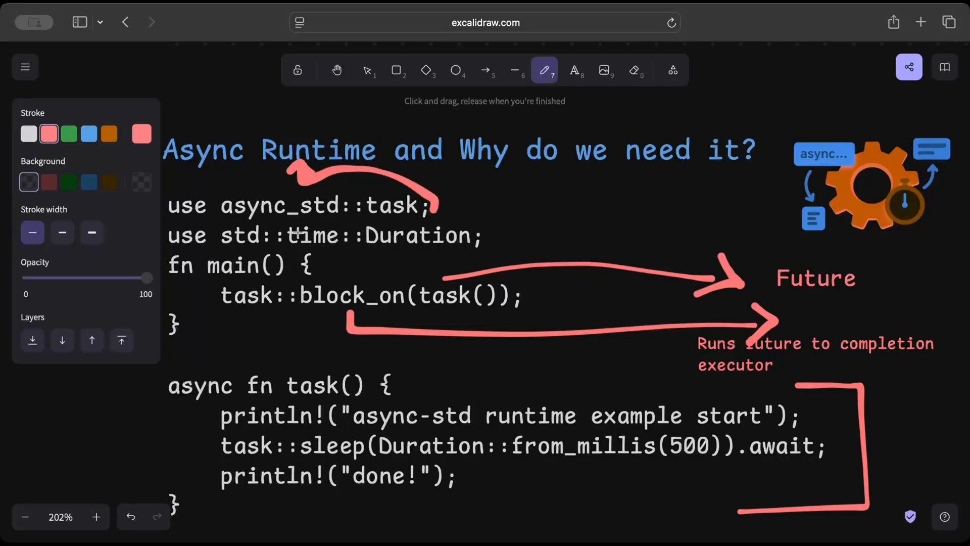
Step: On the tokio example, draw a red arrow rightward from the #[tokio::main] attribute
scroll("down", 3)
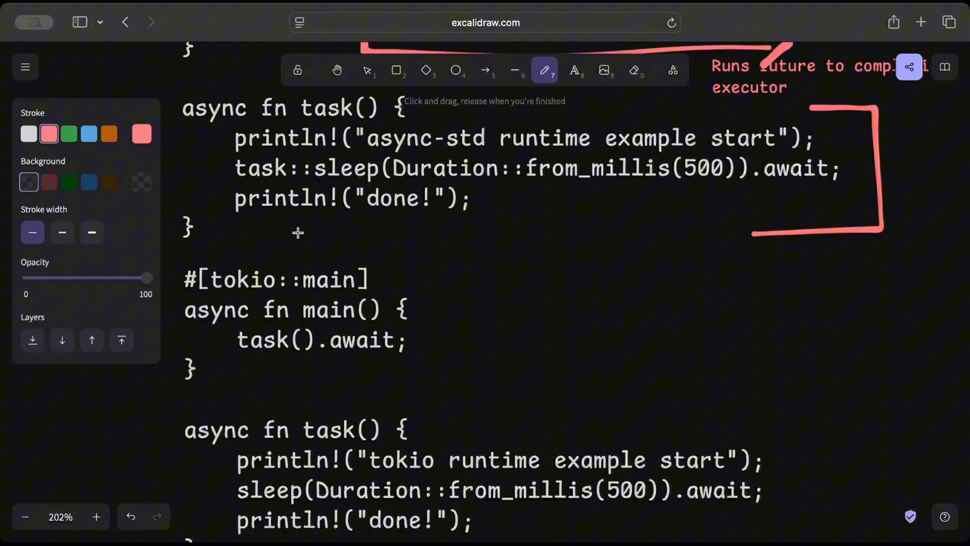
scroll("down", 3)
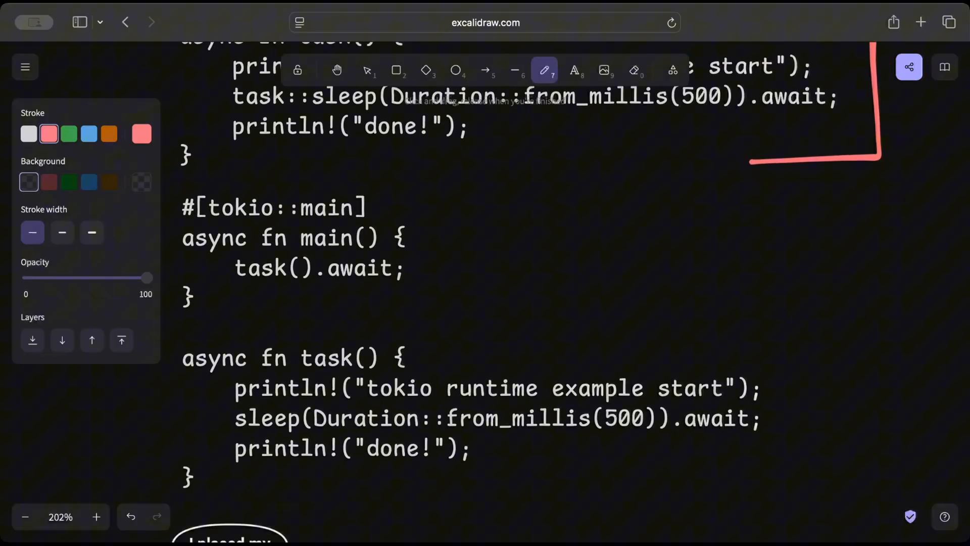
left_click(368, 71)
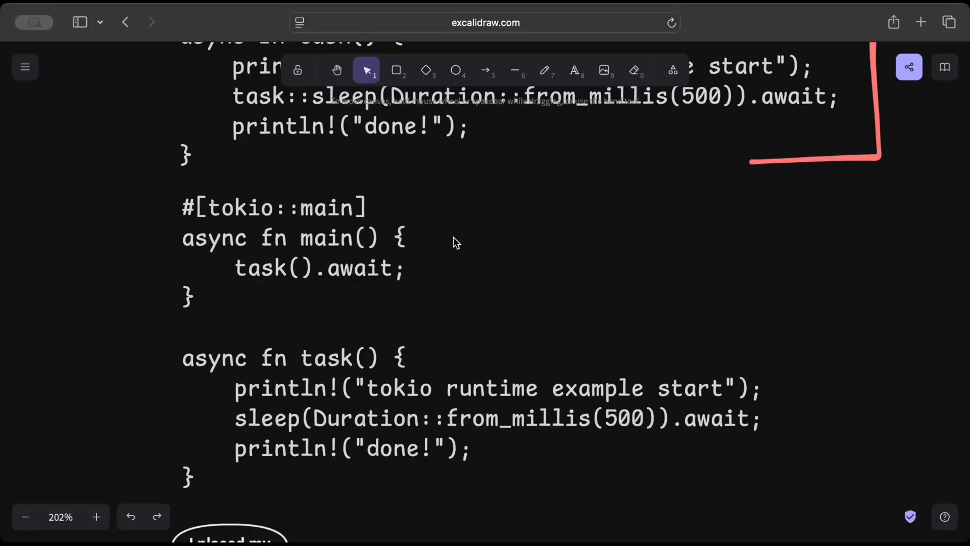
left_click(549, 71)
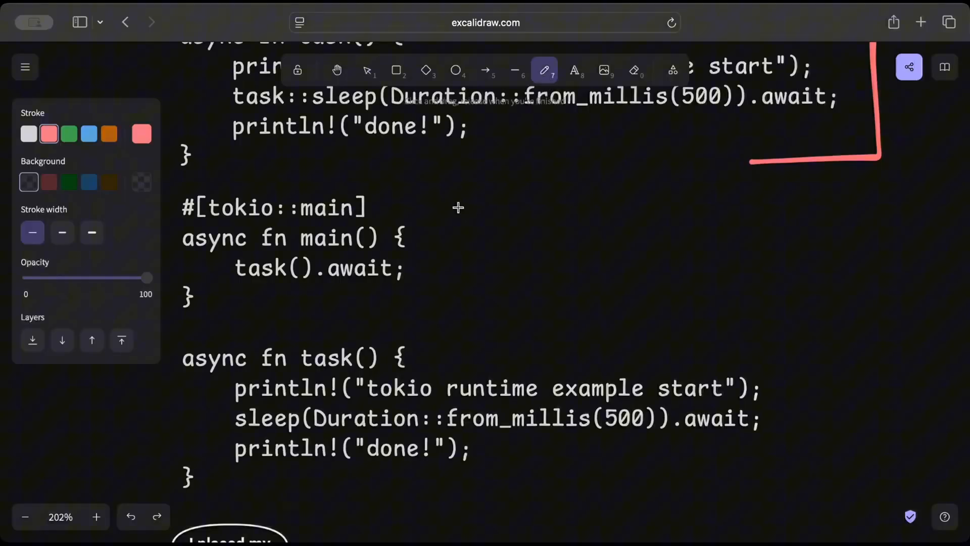
mouse_move(390, 209)
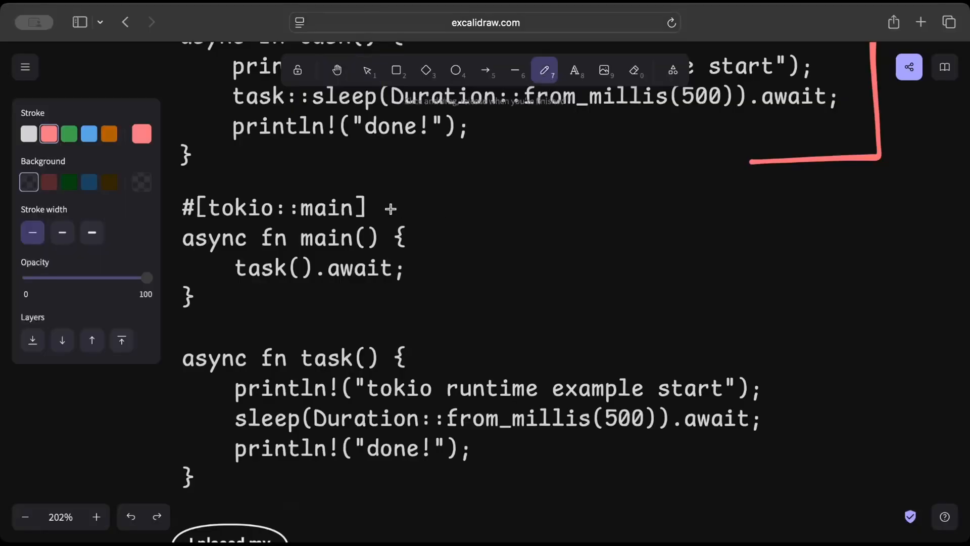
mouse_move(380, 202)
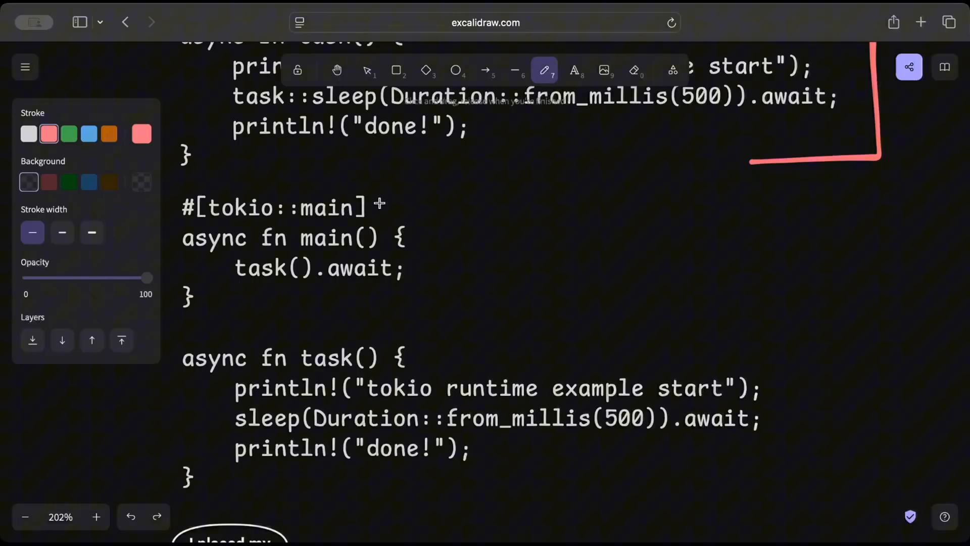
left_click_drag(377, 203, 799, 251)
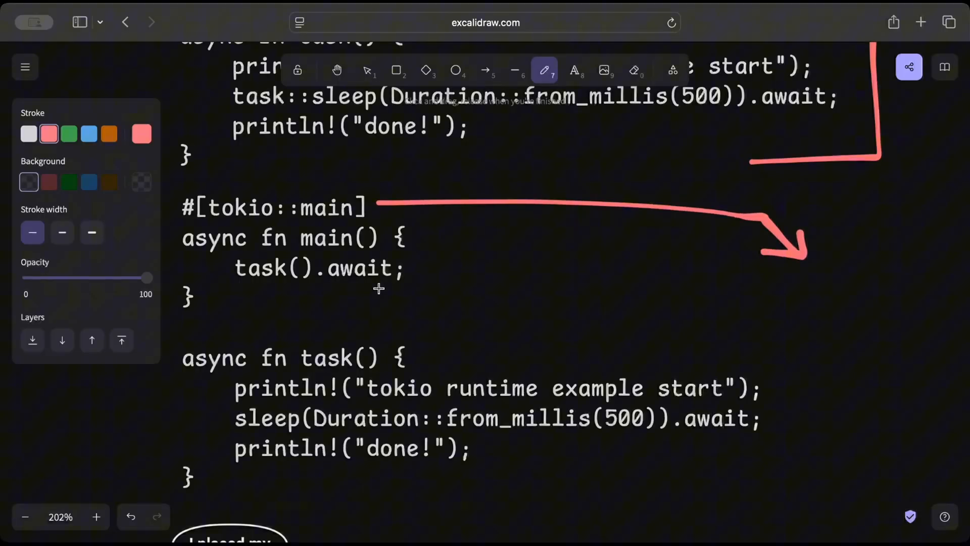
Step: Label the arrow's tip with a red 'Async Runtime' text note
left_click(574, 70)
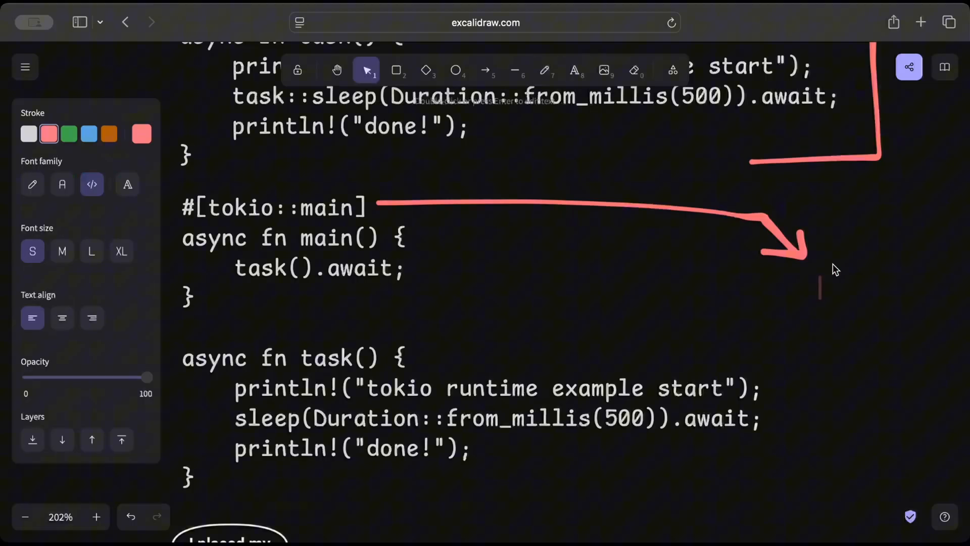
type("Async R")
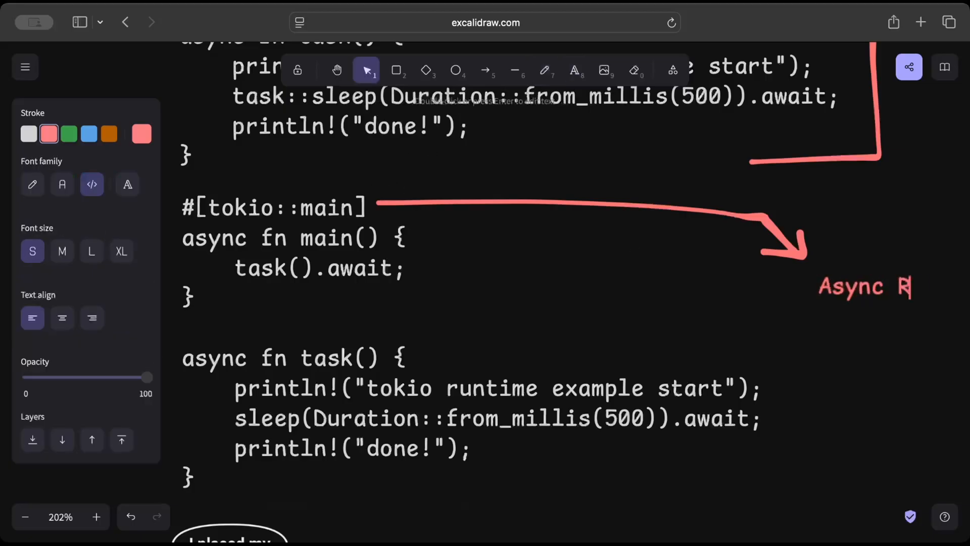
left_click(574, 70)
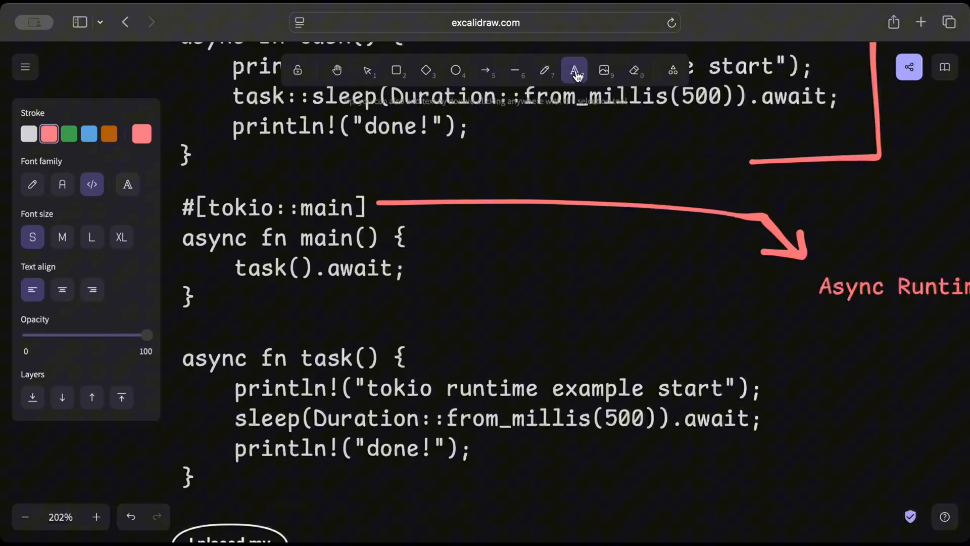
left_click(368, 71)
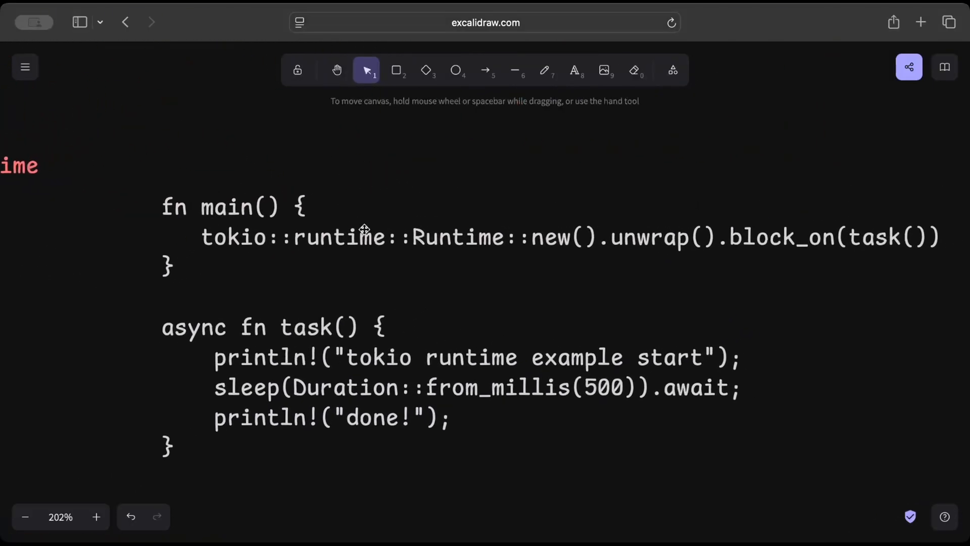
mouse_move(541, 254)
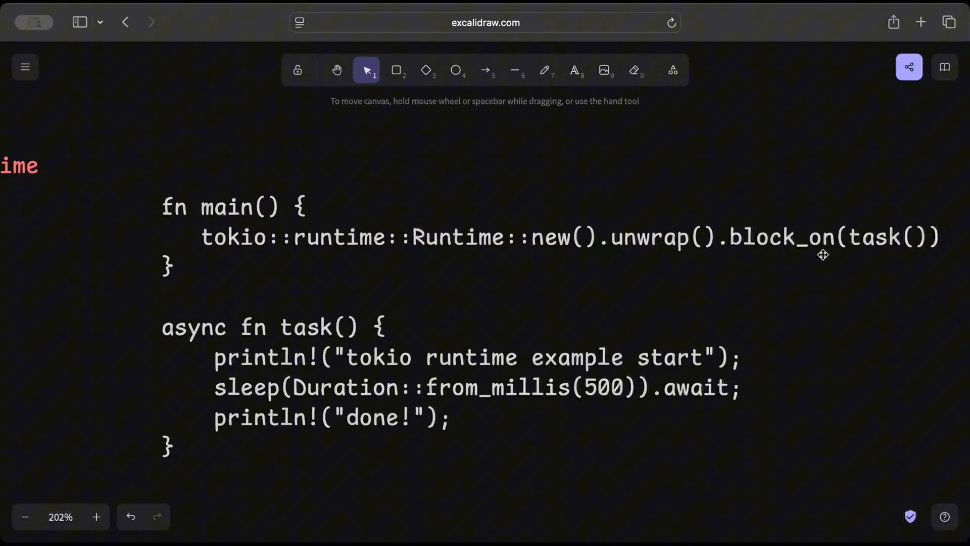
mouse_move(768, 240)
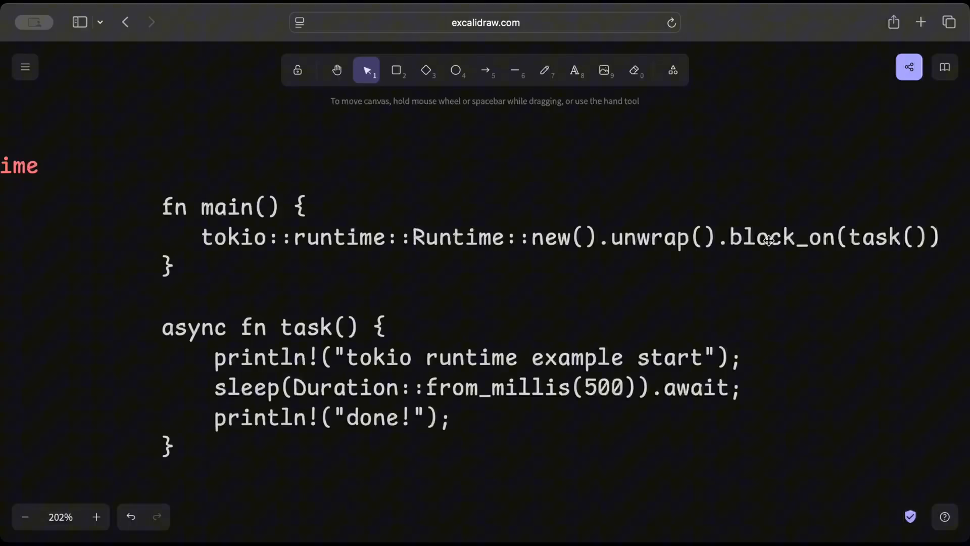
mouse_move(705, 250)
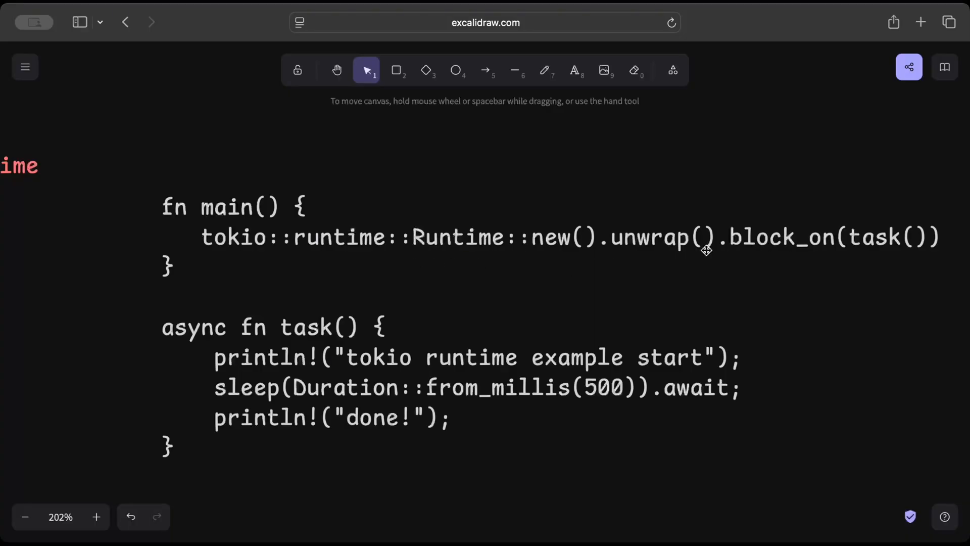
mouse_move(760, 242)
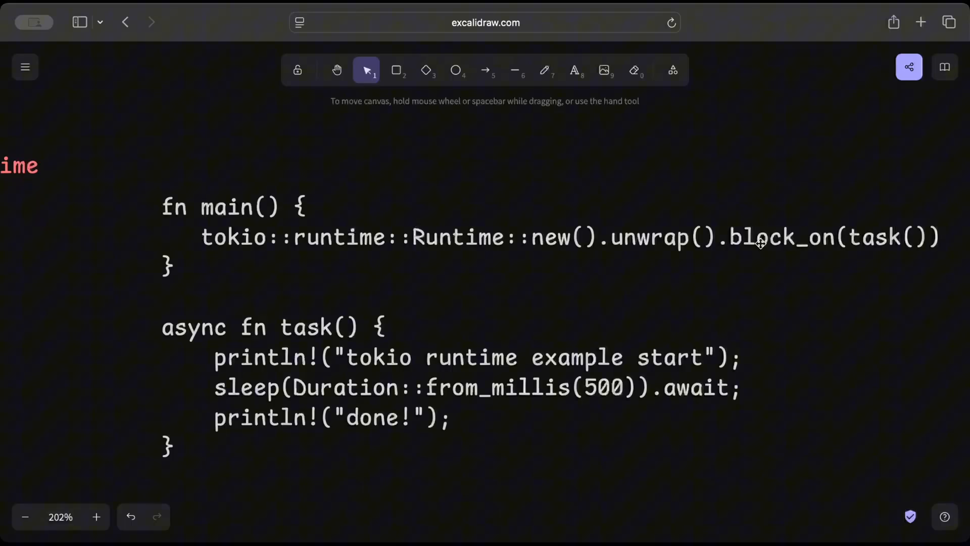
mouse_move(713, 263)
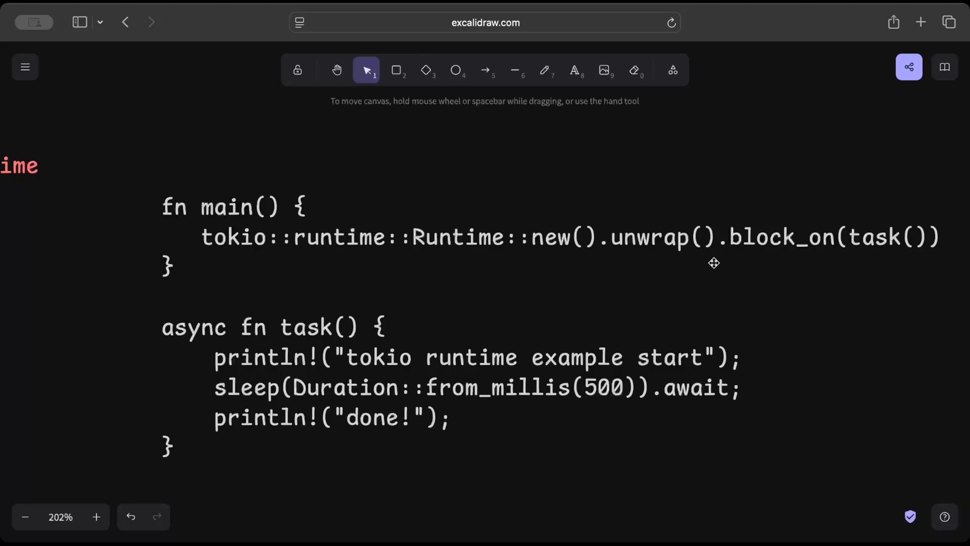
mouse_move(541, 287)
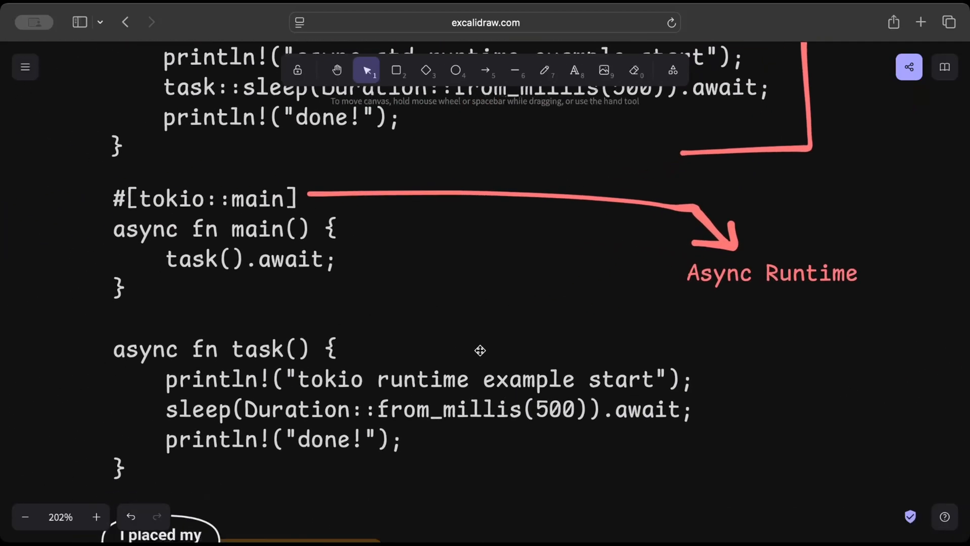
mouse_move(483, 351)
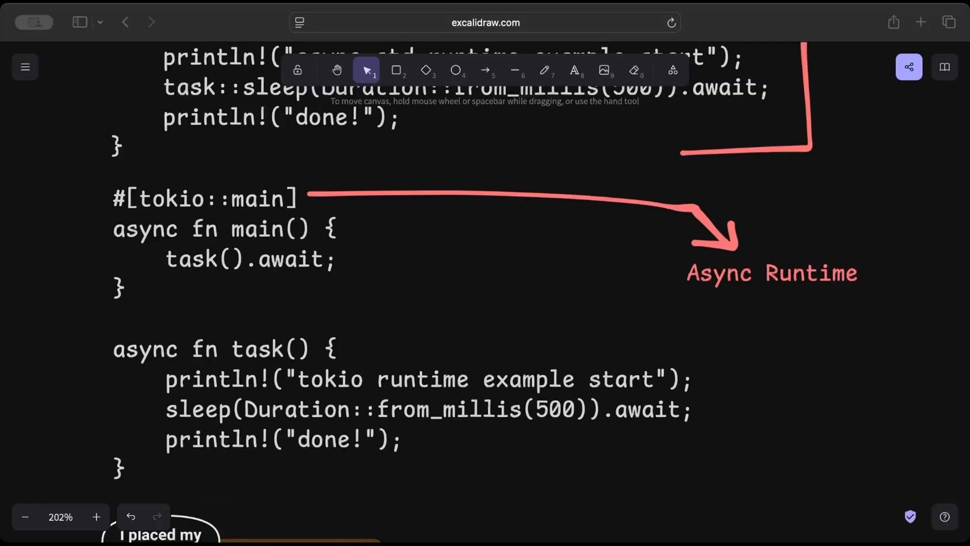
Step: Draw a green line out from the lunch order slip and label it 'Future' beneath its end
left_click(550, 69)
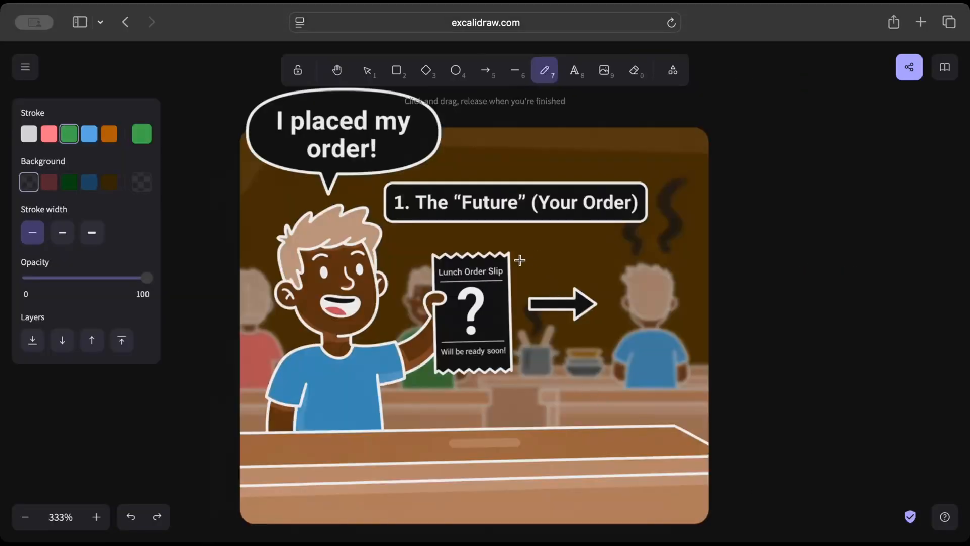
left_click_drag(519, 260, 761, 315)
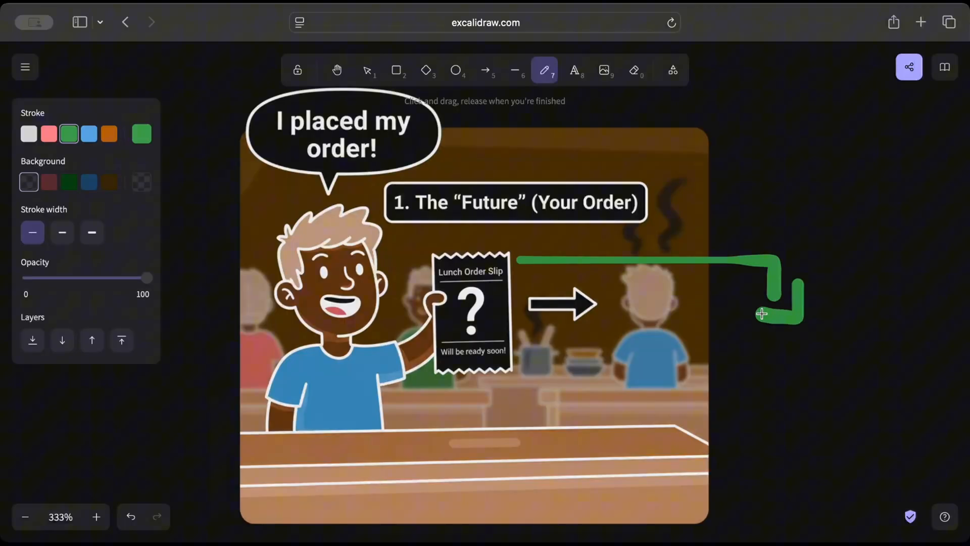
left_click(574, 69)
type("Fu")
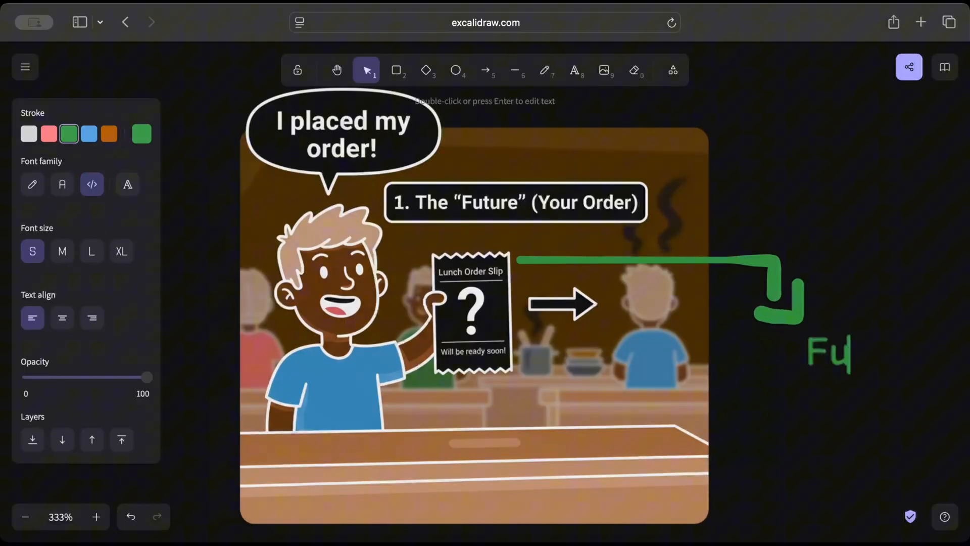
type("ture")
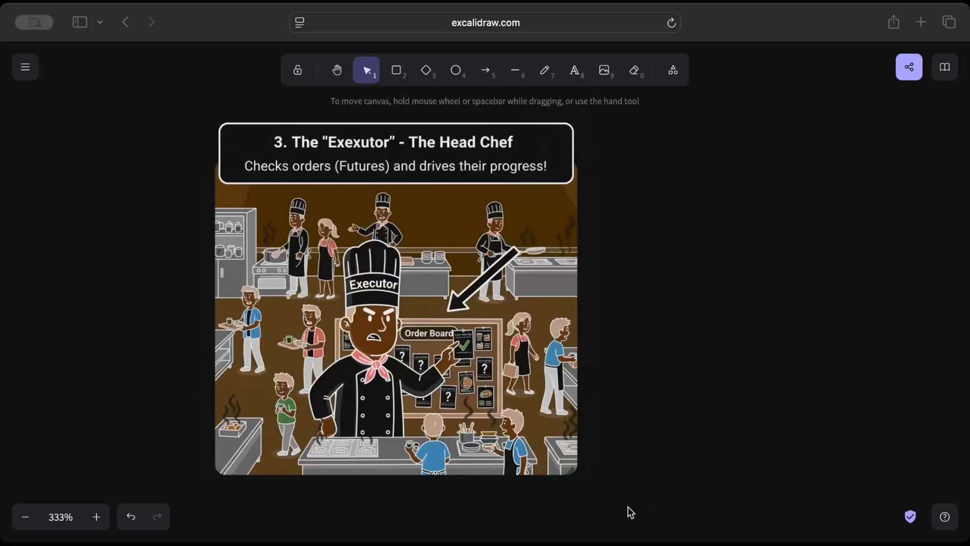
mouse_move(153, 307)
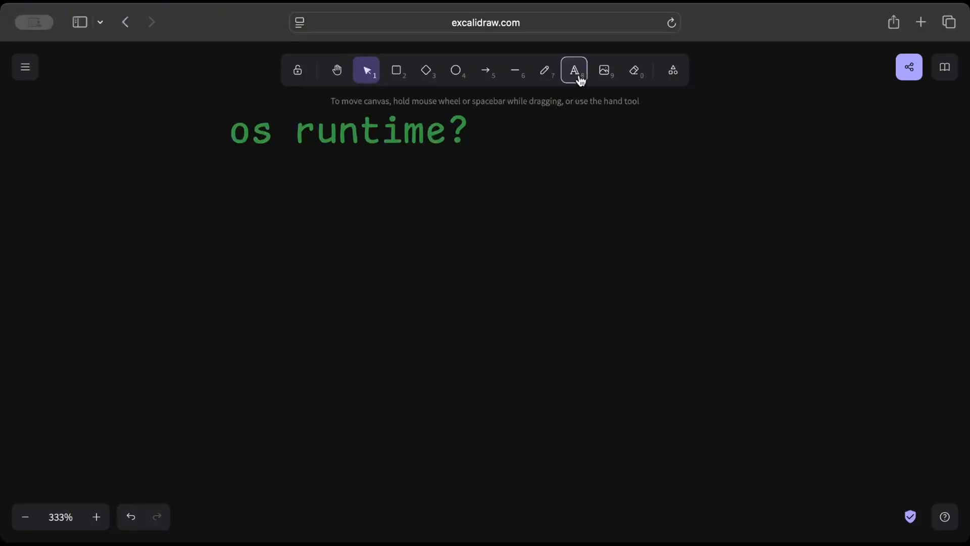
Step: Write the red note 'Rust future (lazy, cooperative)' beneath the green runtime question
type("Rust future (lazy, coo")
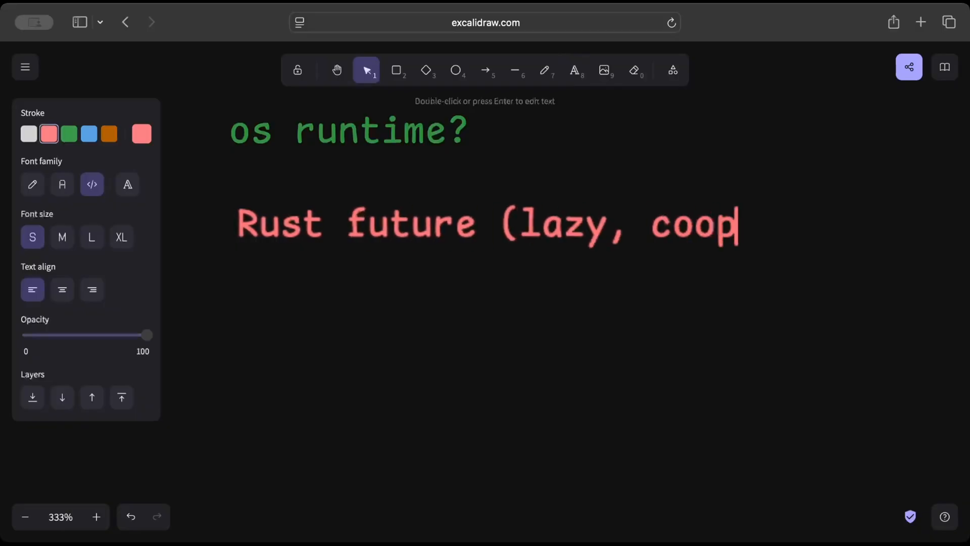
type("perative)")
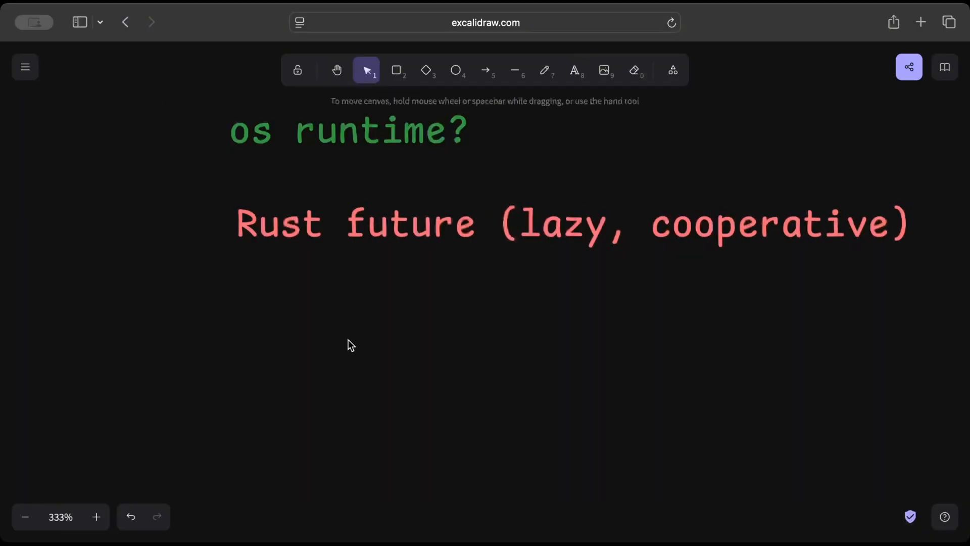
left_click(545, 71)
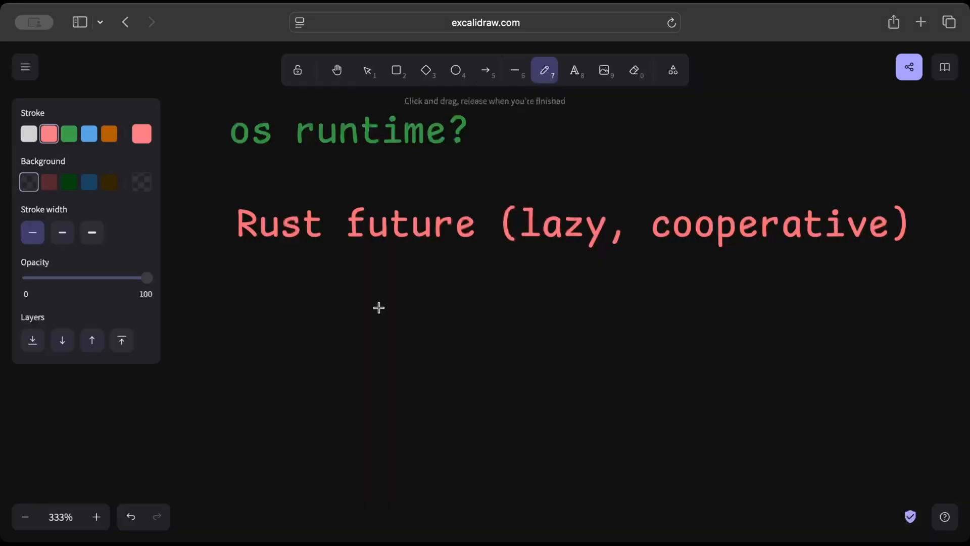
mouse_move(382, 307)
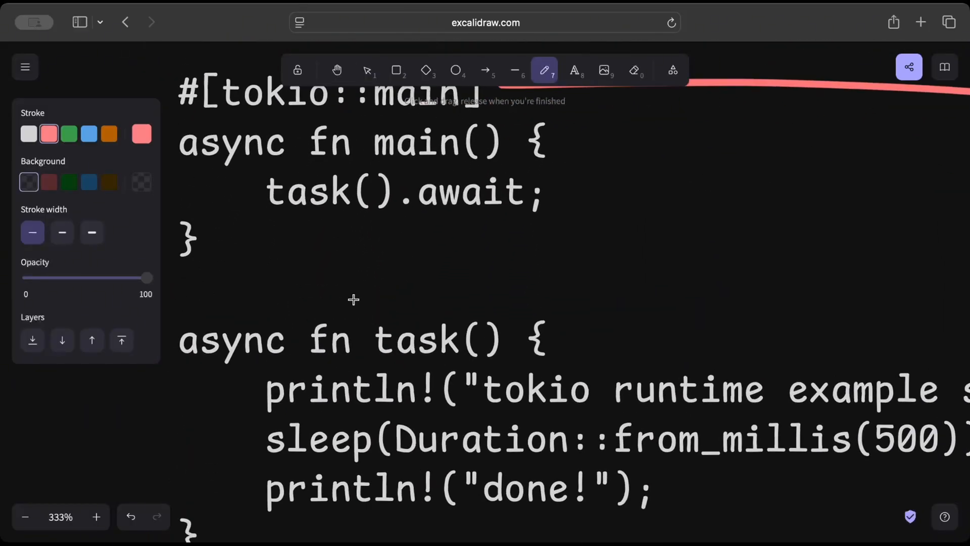
mouse_move(412, 192)
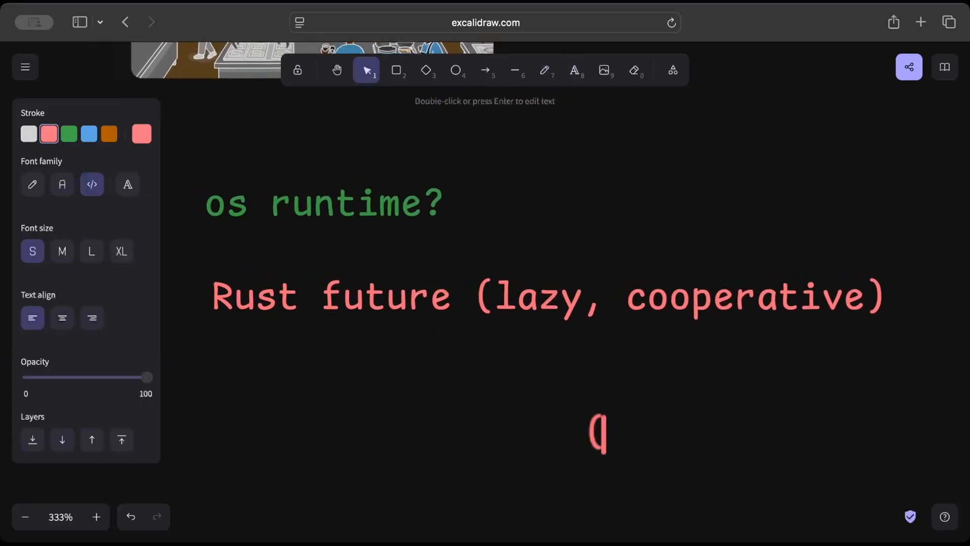
Step: Add a red '(.await)' note below the Rust future note
type(".await)")
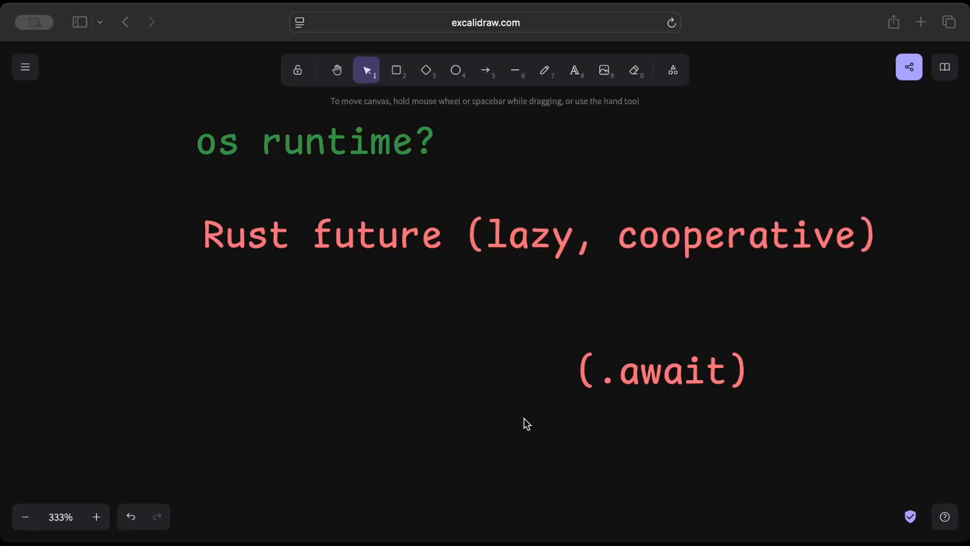
mouse_move(410, 386)
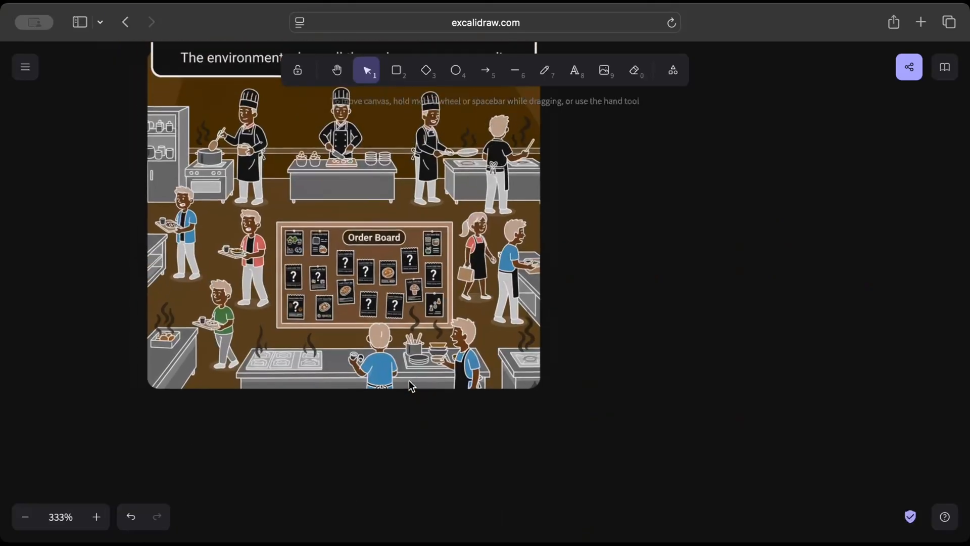
Step: Scroll the canvas past the sequence diagram toward the #[tokio::main] code
scroll("down", 3)
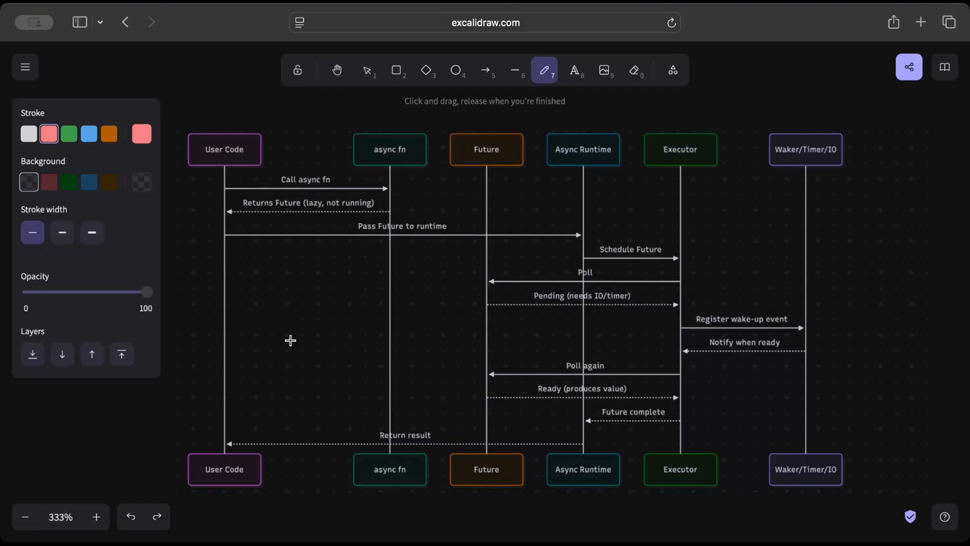
mouse_move(266, 198)
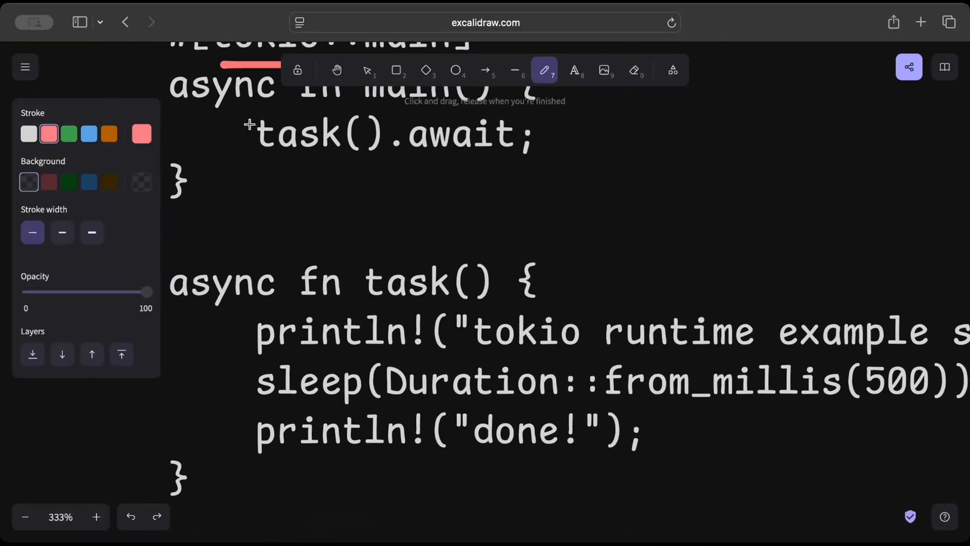
Step: Underline 'Pass Future to runtime' in red and add a red mark beside the Async Runtime lifeline
left_click_drag(247, 117, 408, 235)
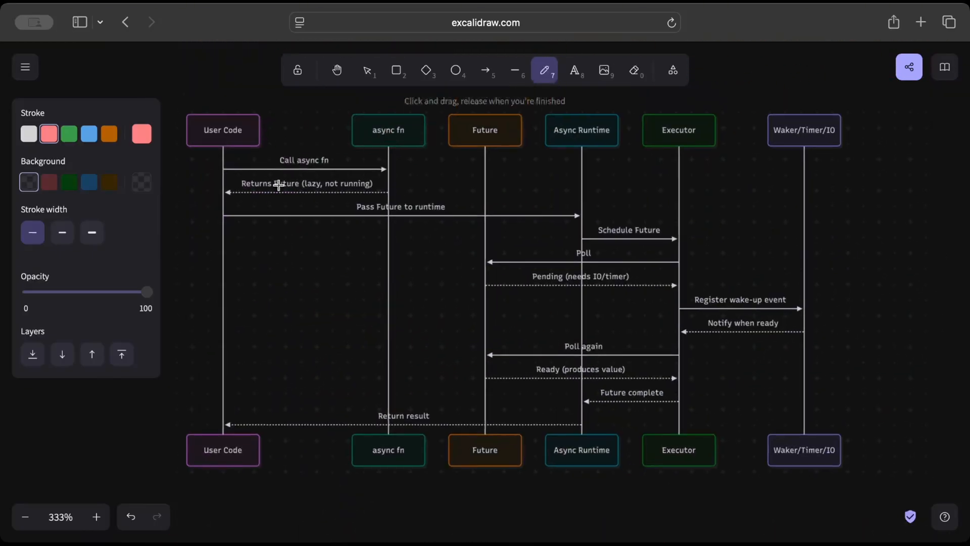
mouse_move(326, 183)
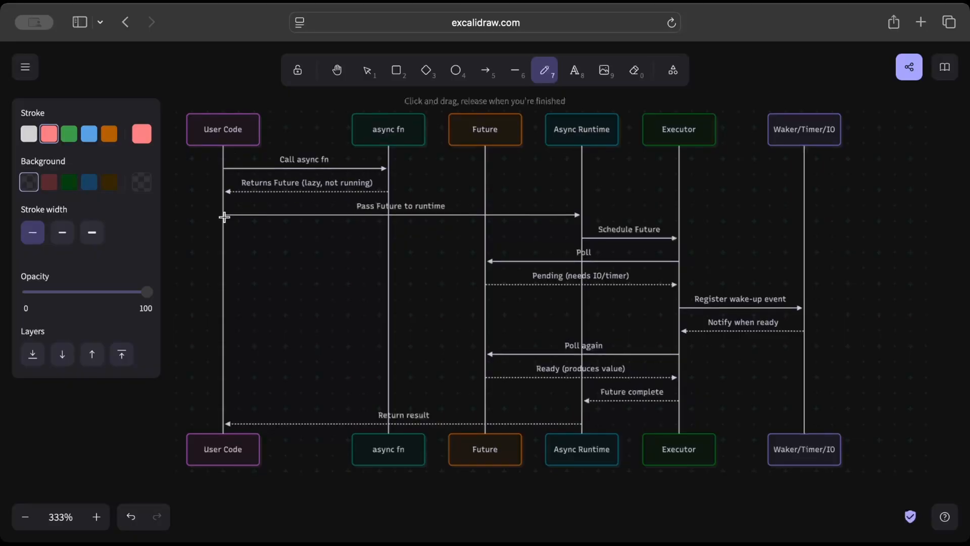
left_click_drag(341, 229, 473, 229)
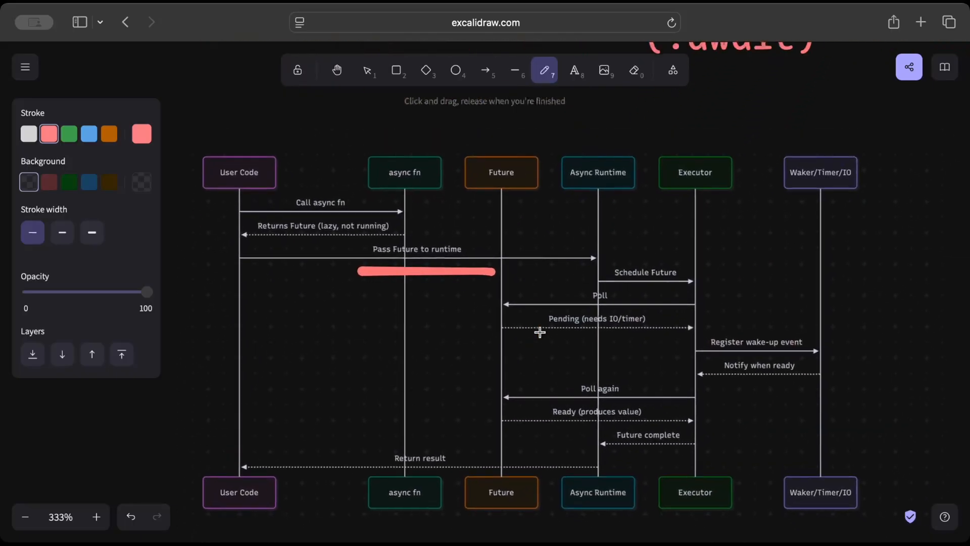
mouse_move(594, 155)
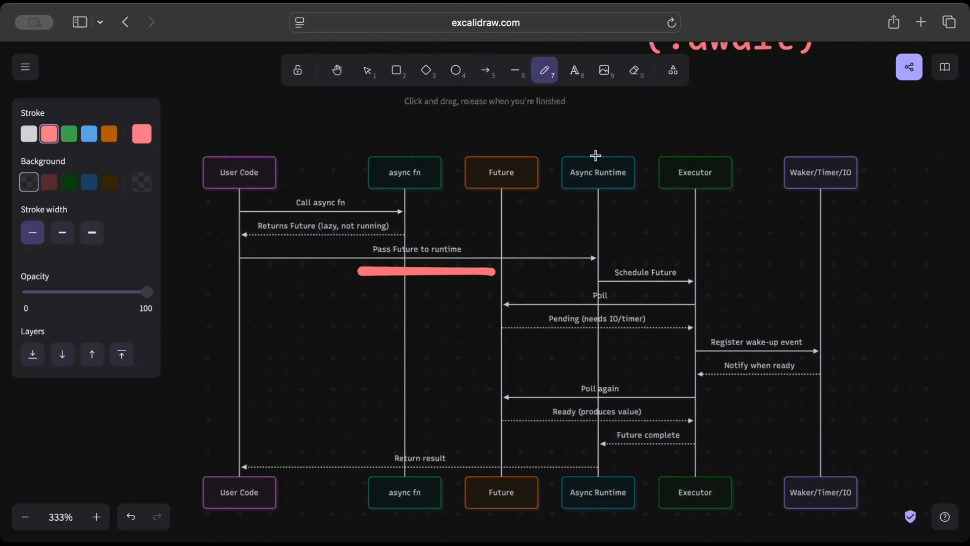
left_click_drag(561, 219, 561, 239)
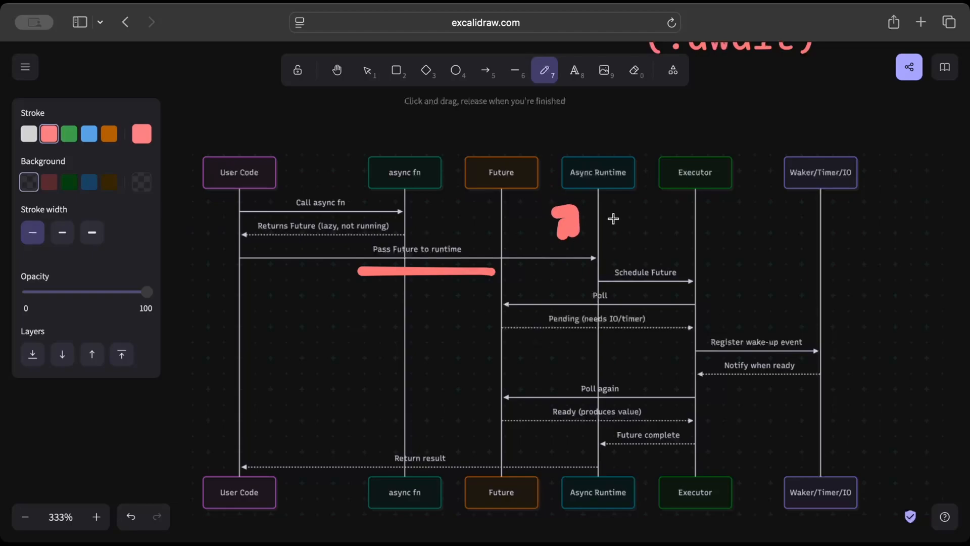
mouse_move(683, 281)
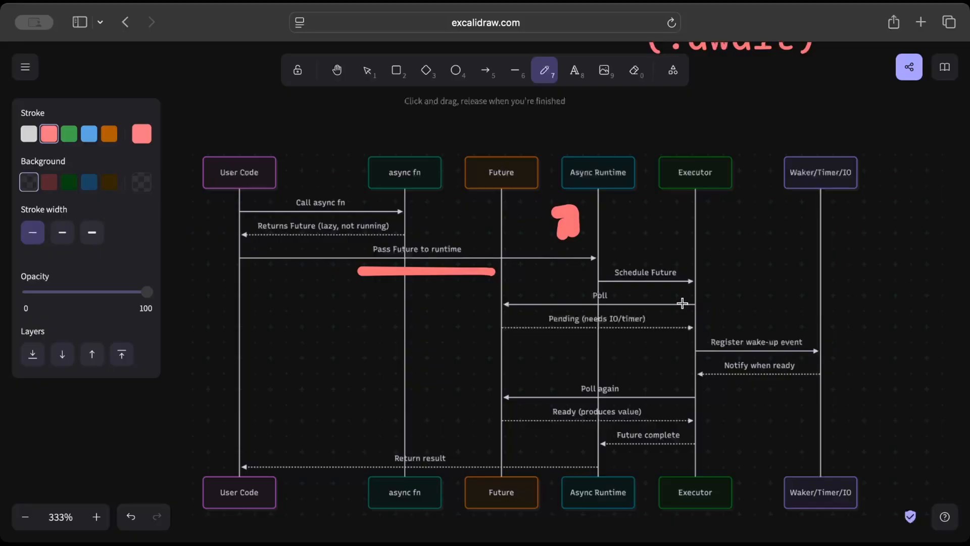
mouse_move(528, 319)
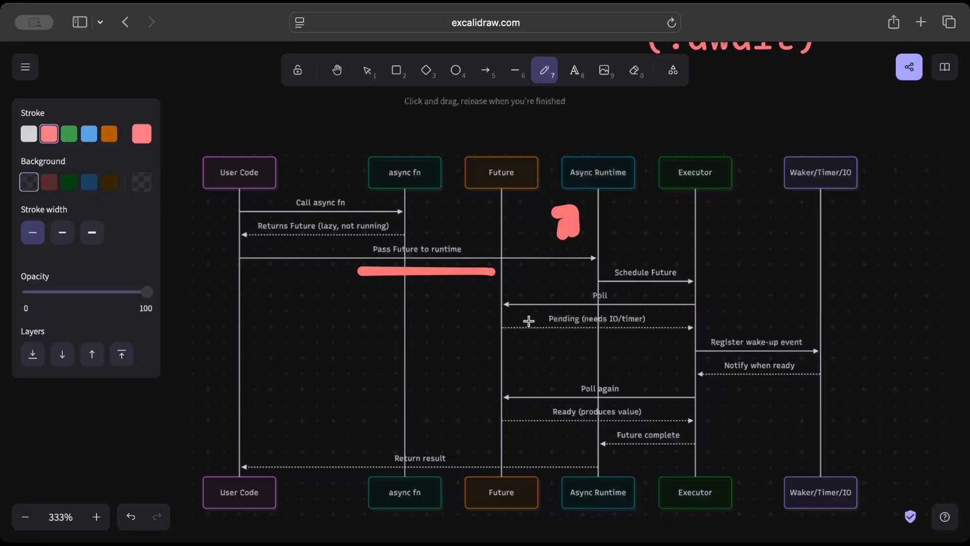
mouse_move(578, 327)
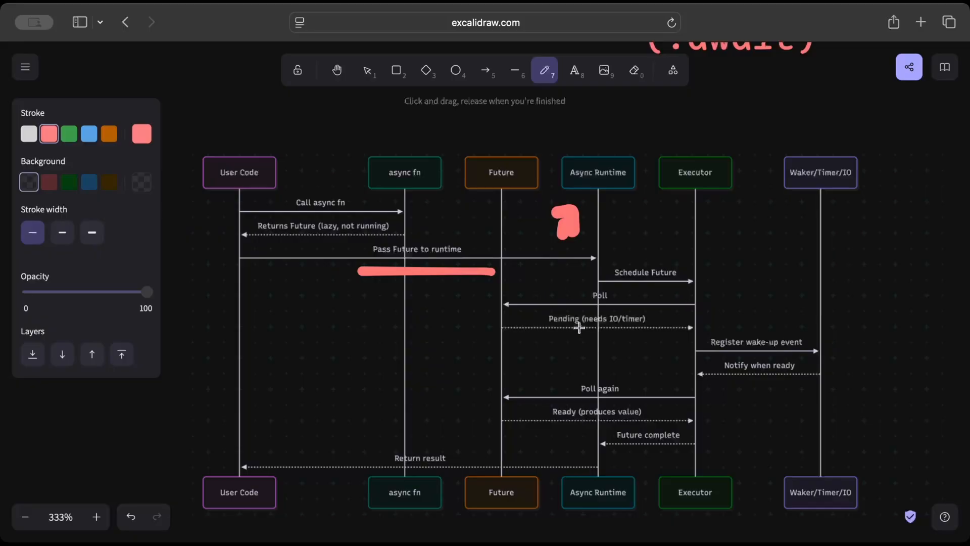
mouse_move(677, 327)
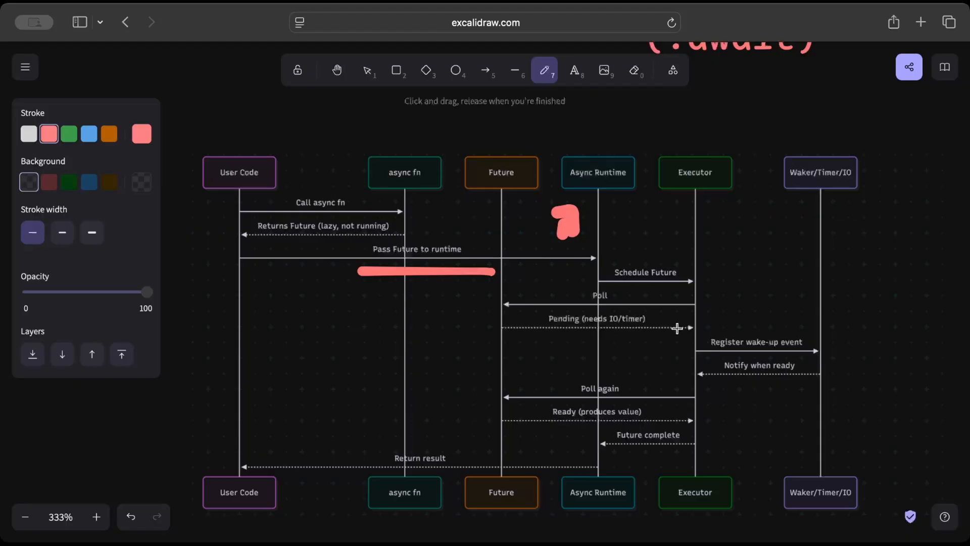
mouse_move(808, 364)
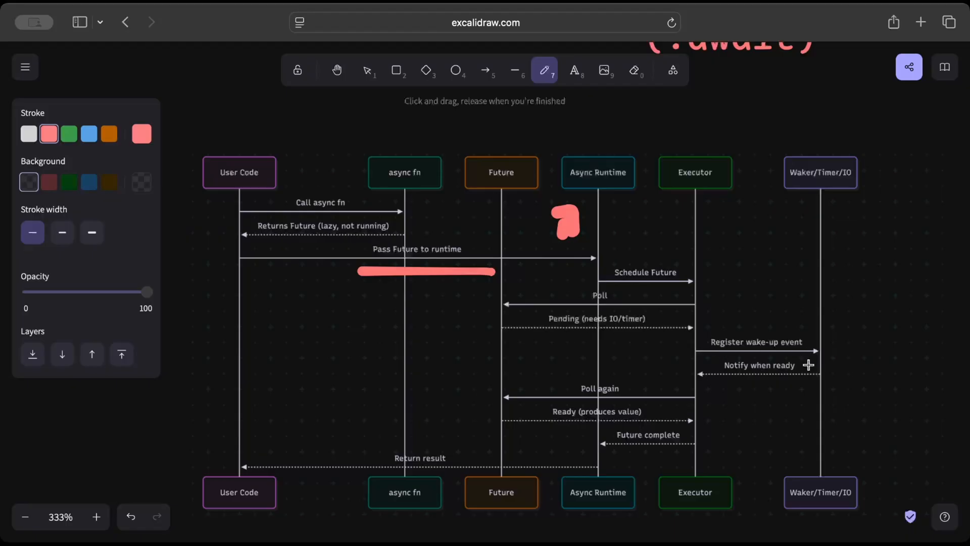
mouse_move(711, 386)
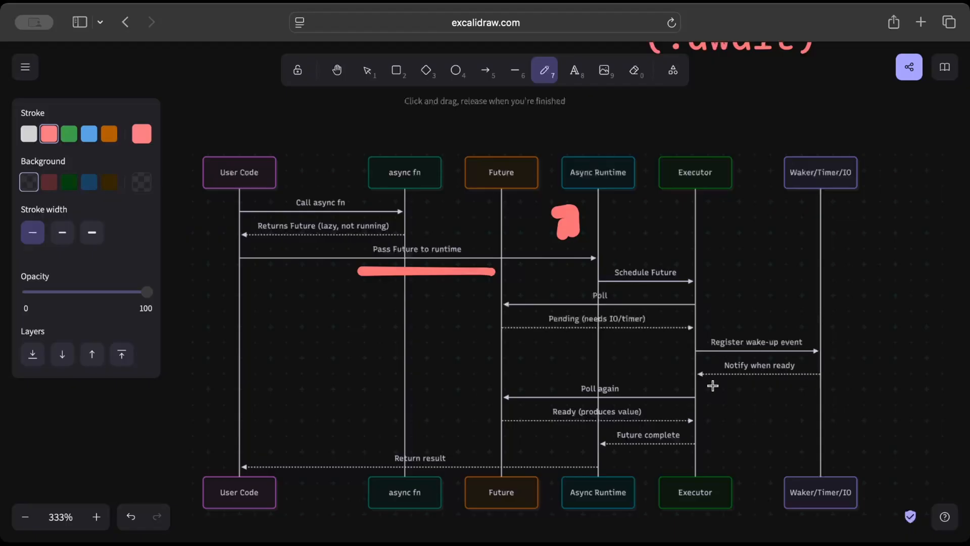
mouse_move(484, 419)
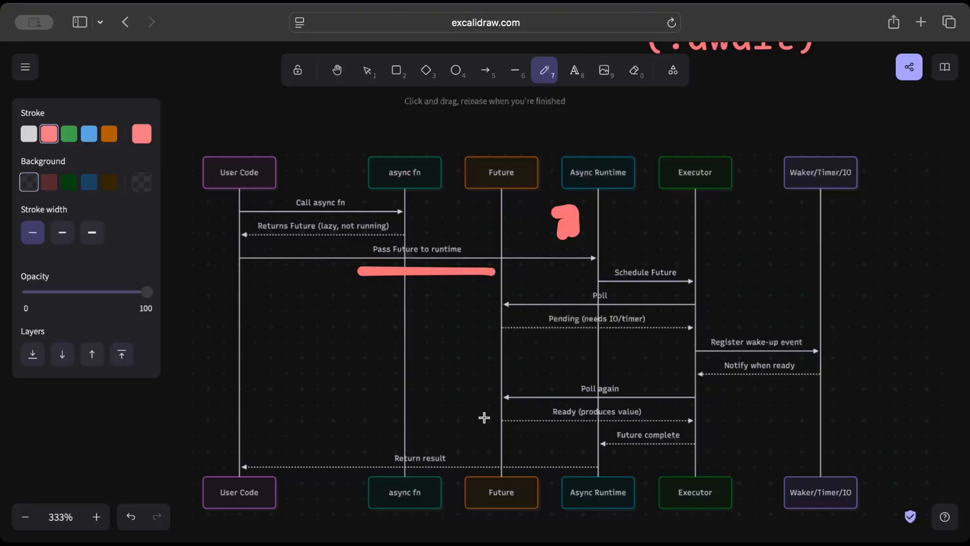
mouse_move(689, 447)
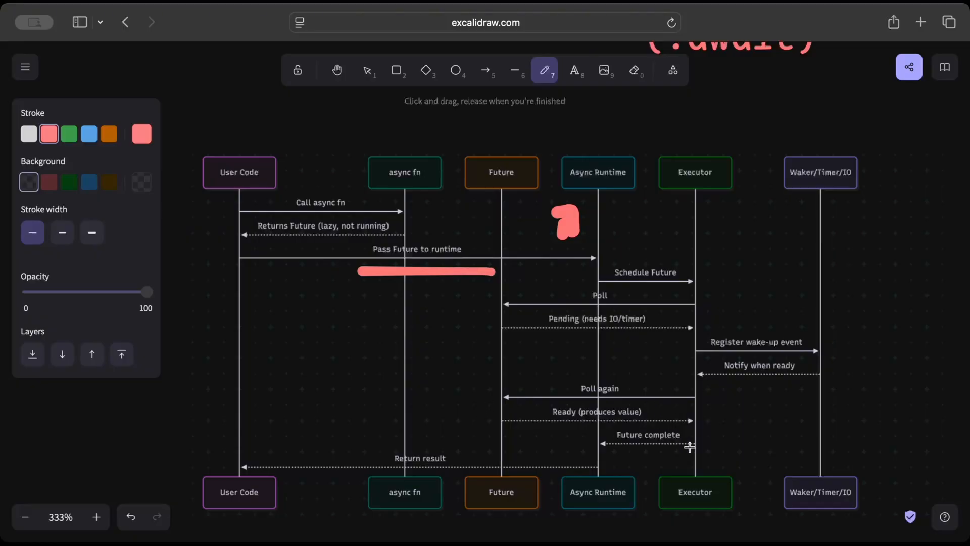
mouse_move(613, 451)
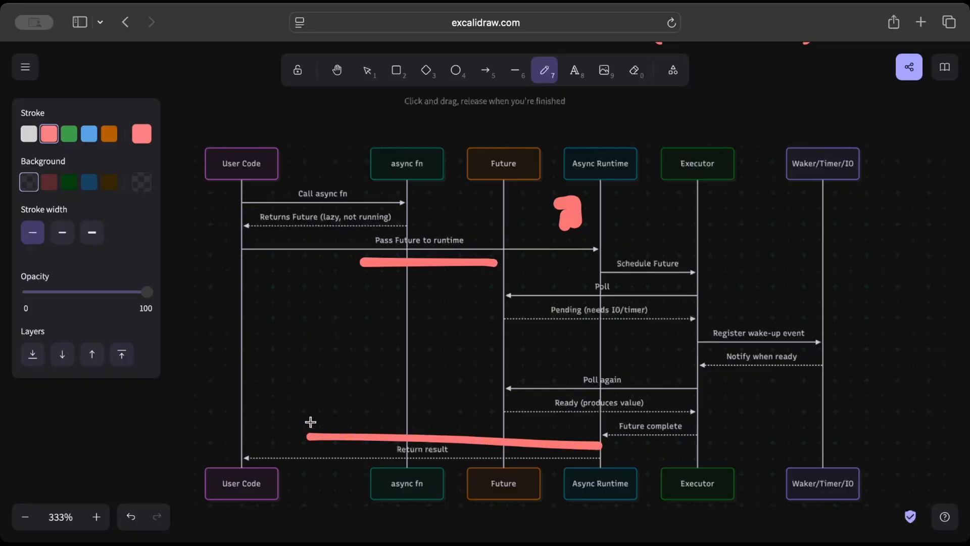
Step: Draw red arrows at the Spawner and 'Executor: fetch task' boxes and one leading out from Task Complete
left_click_drag(315, 424, 287, 443)
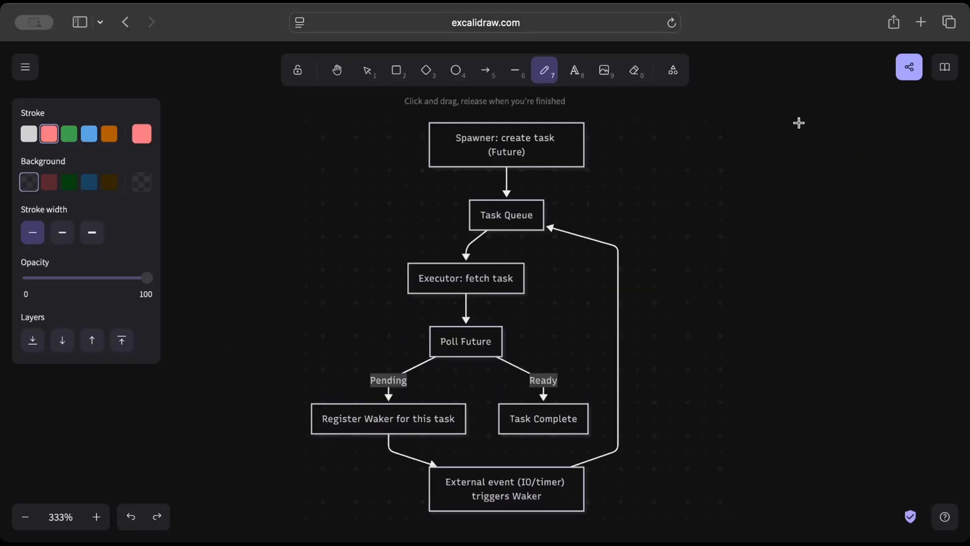
left_click_drag(703, 126, 816, 127)
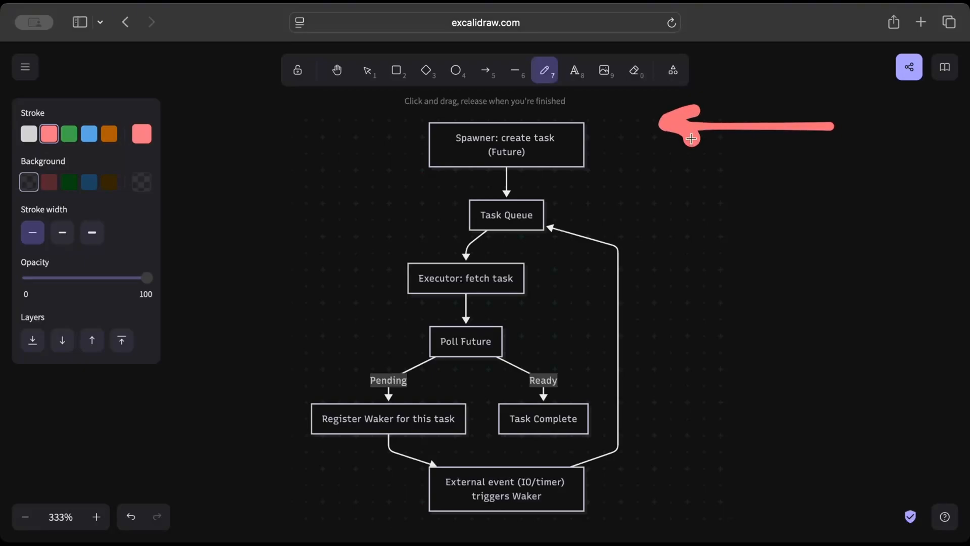
mouse_move(433, 255)
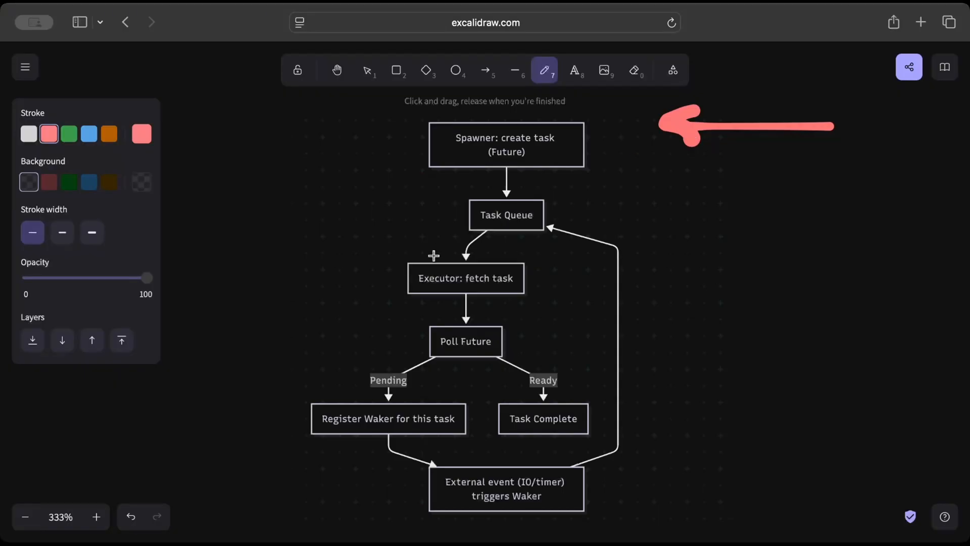
left_click_drag(322, 221, 396, 275)
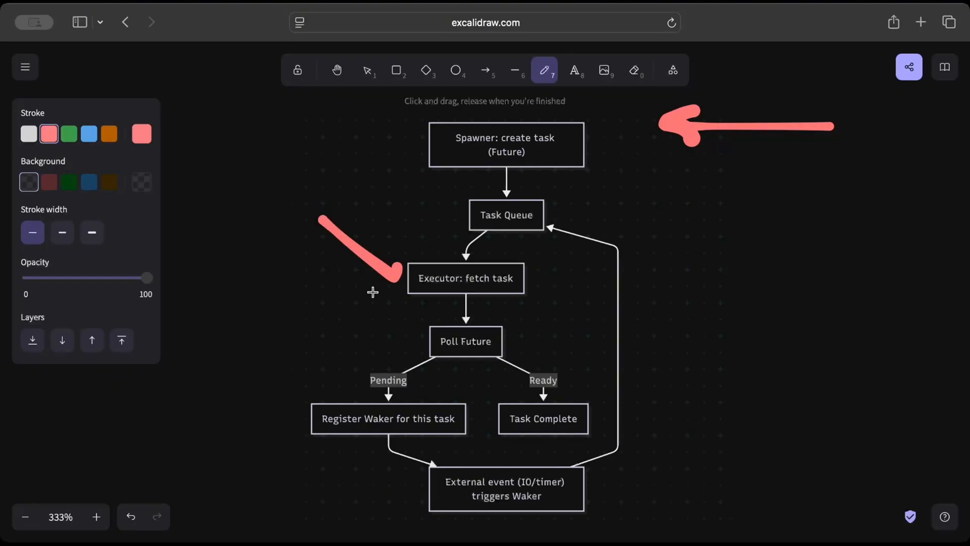
mouse_move(517, 397)
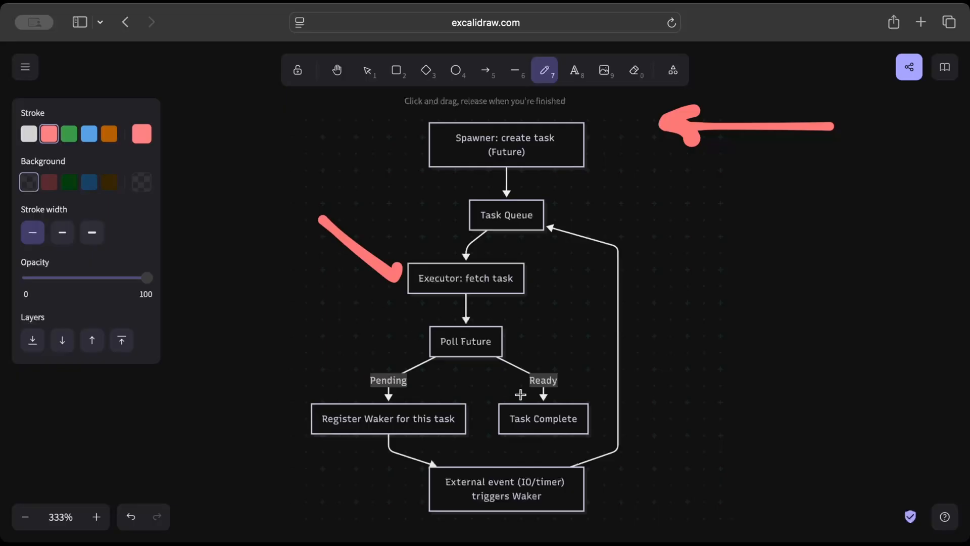
left_click_drag(588, 415, 804, 445)
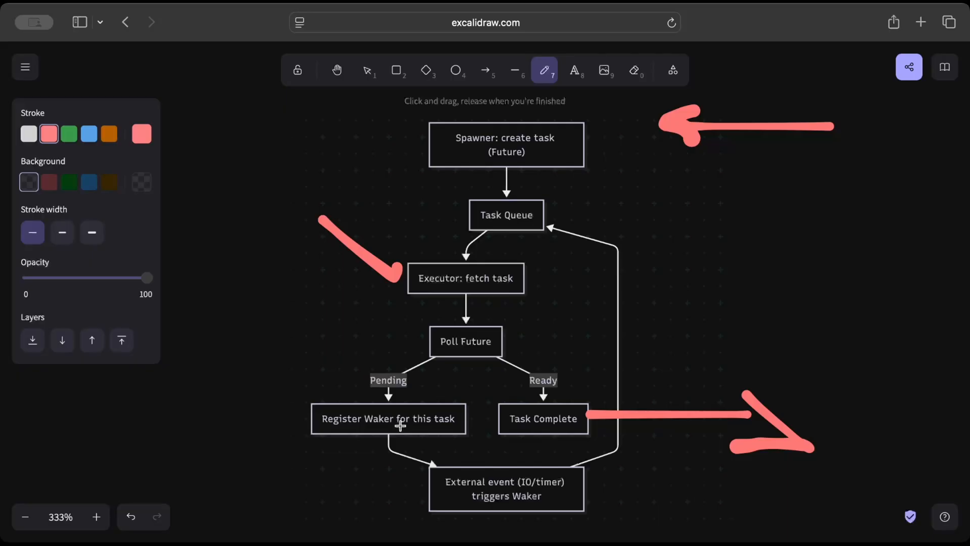
mouse_move(530, 508)
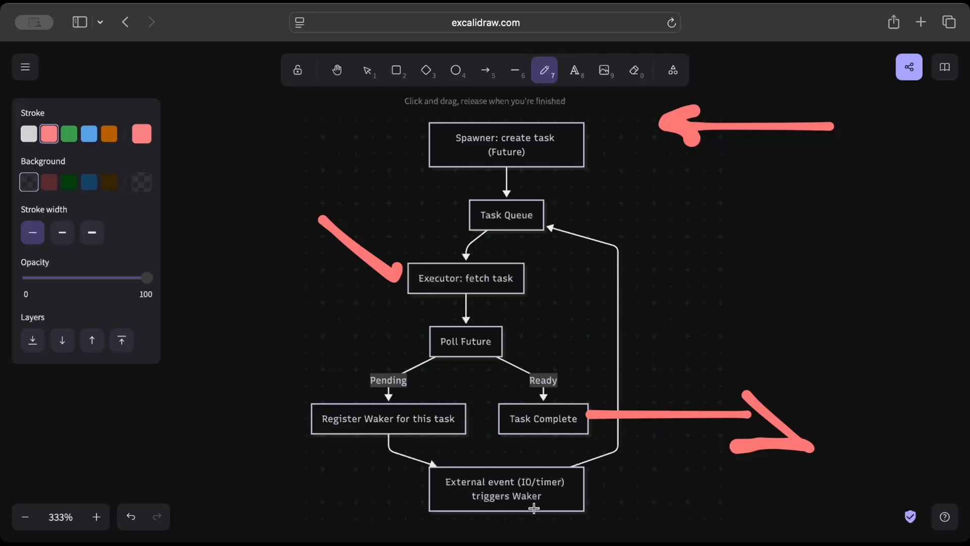
mouse_move(551, 226)
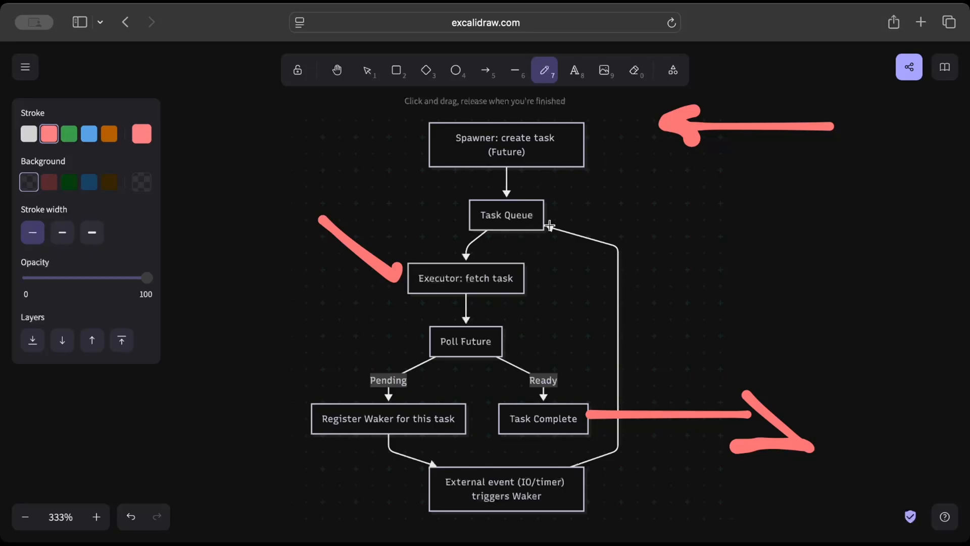